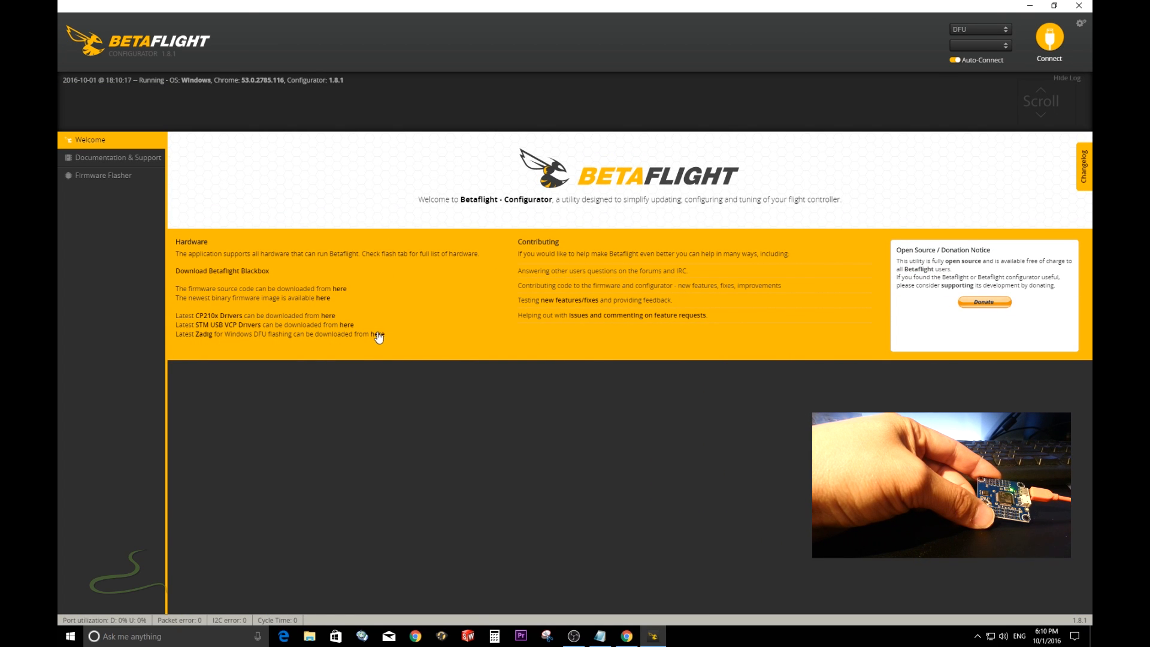
Download the Zadig installer for Windows Vista or later into the Downloads folder
{"action": "left_click", "coordinate": [379, 335]}
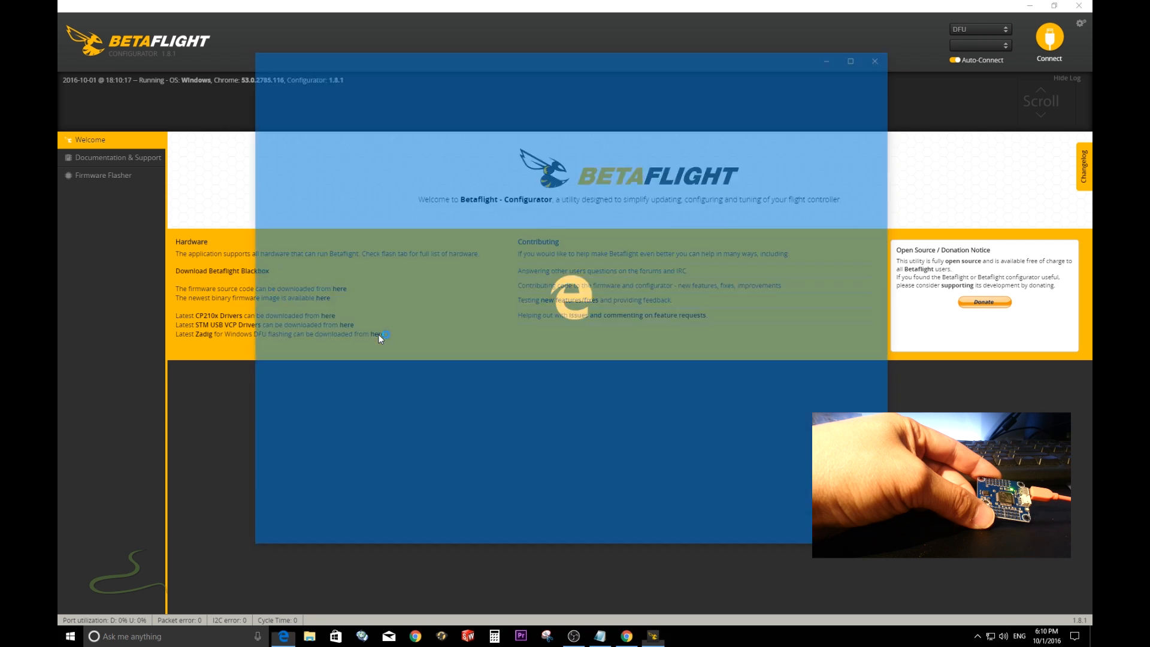
{"action": "left_click", "coordinate": [376, 335]}
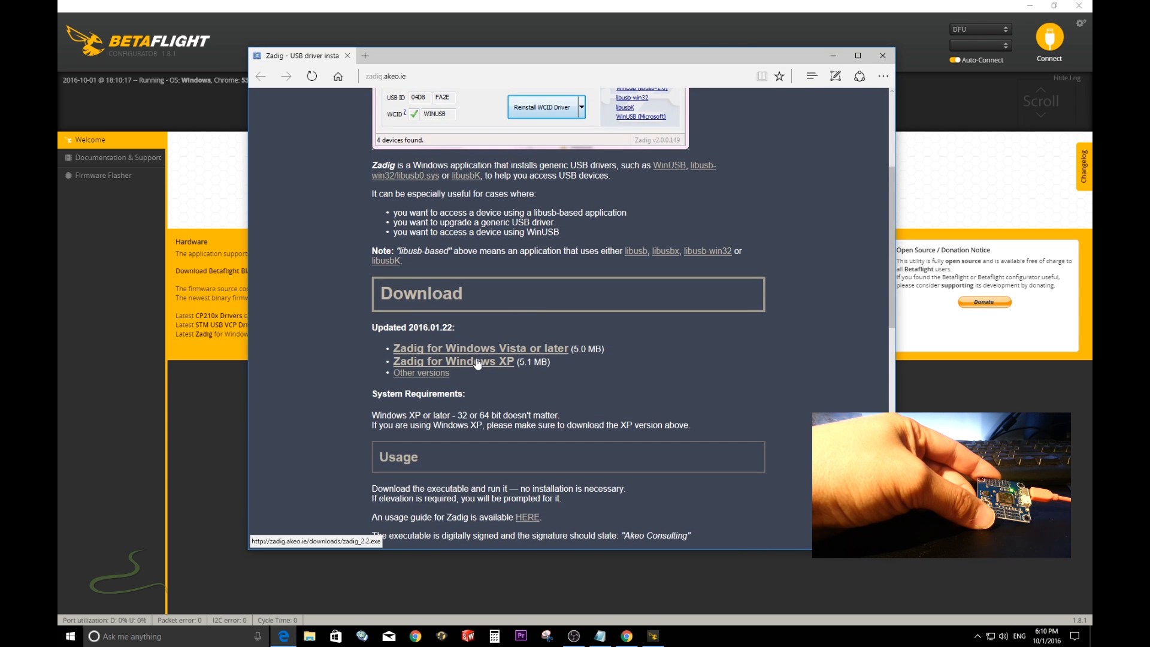
{"action": "mouse_move", "coordinate": [503, 352]}
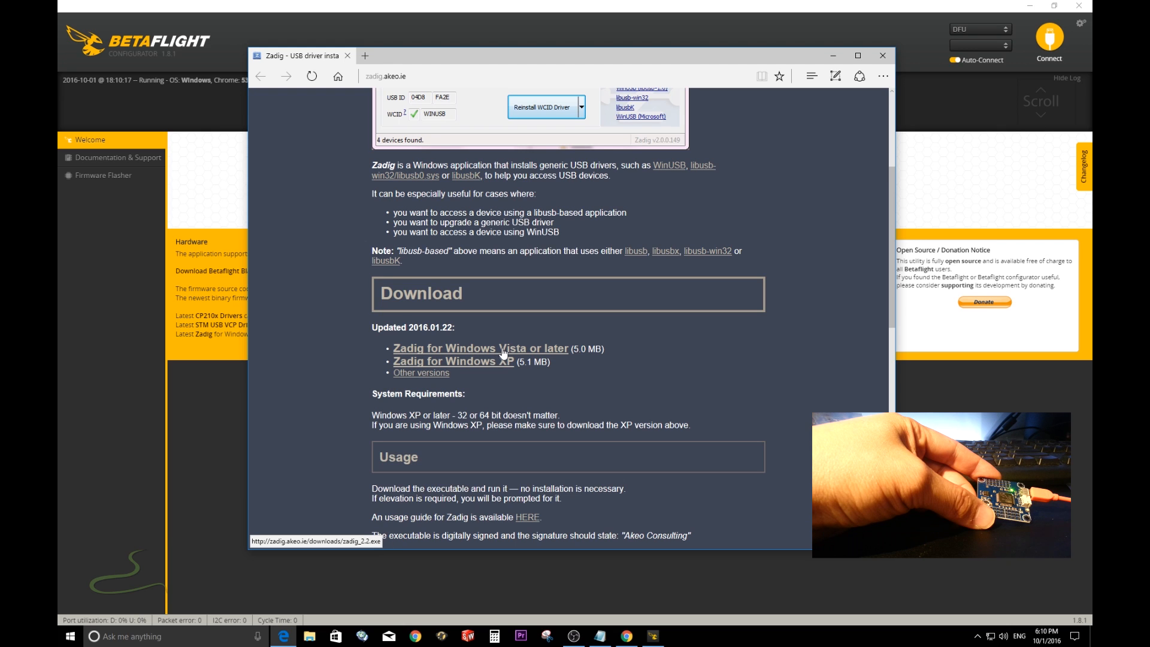
{"action": "left_click", "coordinate": [481, 349]}
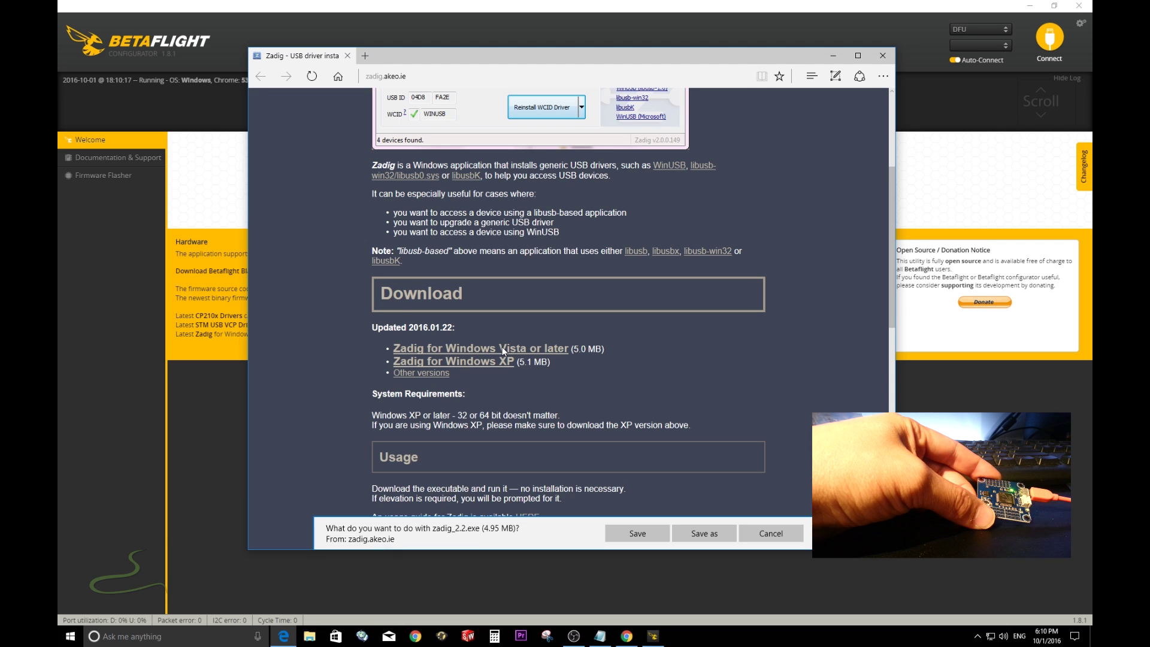
{"action": "left_click", "coordinate": [637, 533]}
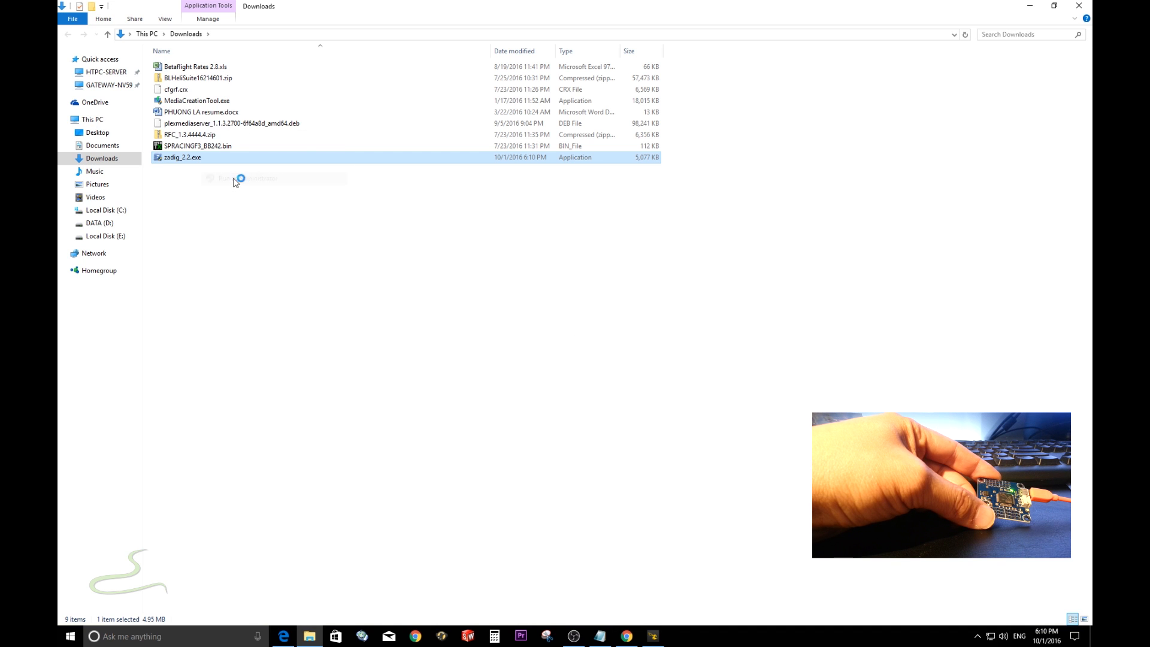
Launch Zadig, list all devices and select the STM32 BOOTLOADER device
{"action": "double_click", "coordinate": [182, 158]}
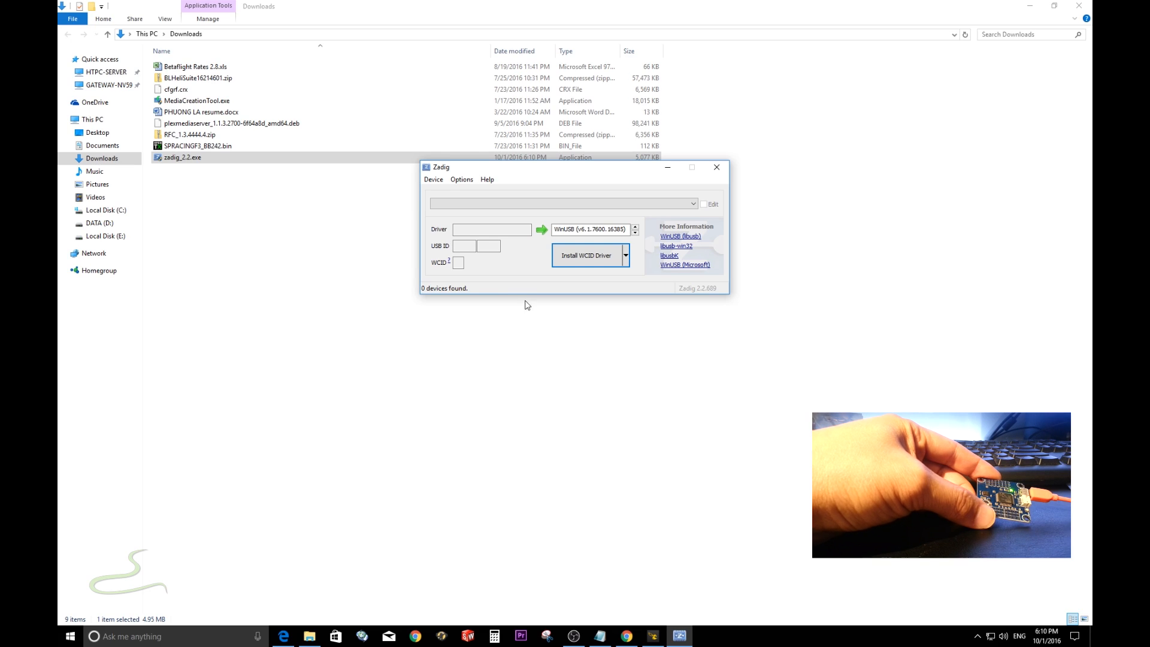
{"action": "left_click", "coordinate": [461, 180]}
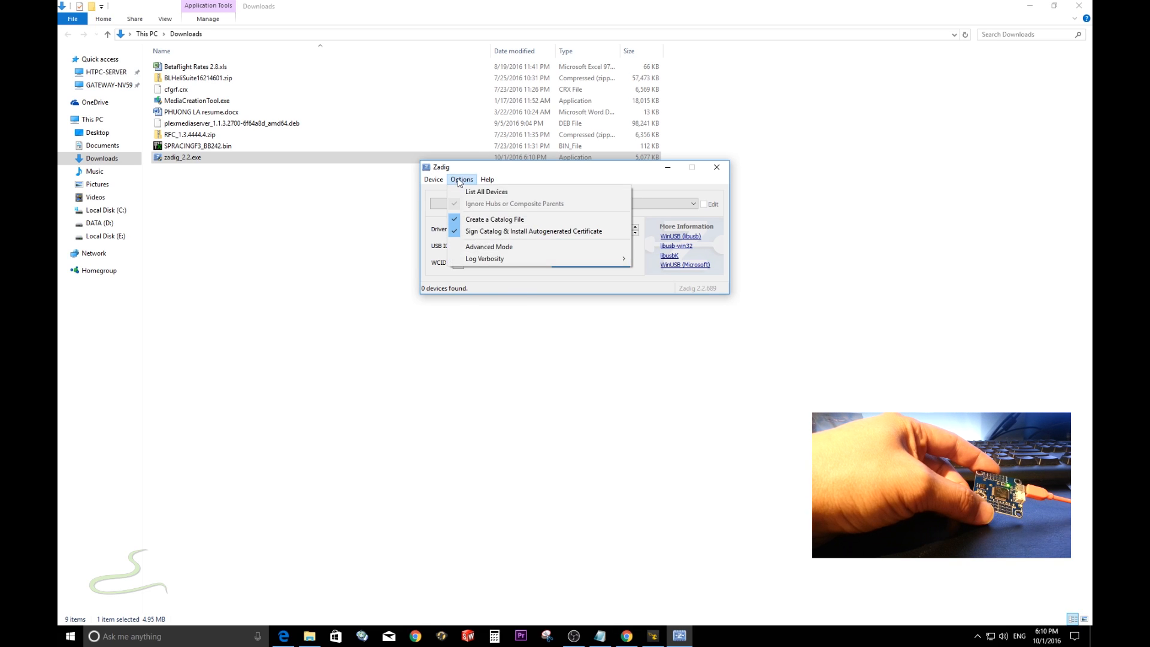
{"action": "left_click", "coordinate": [487, 192]}
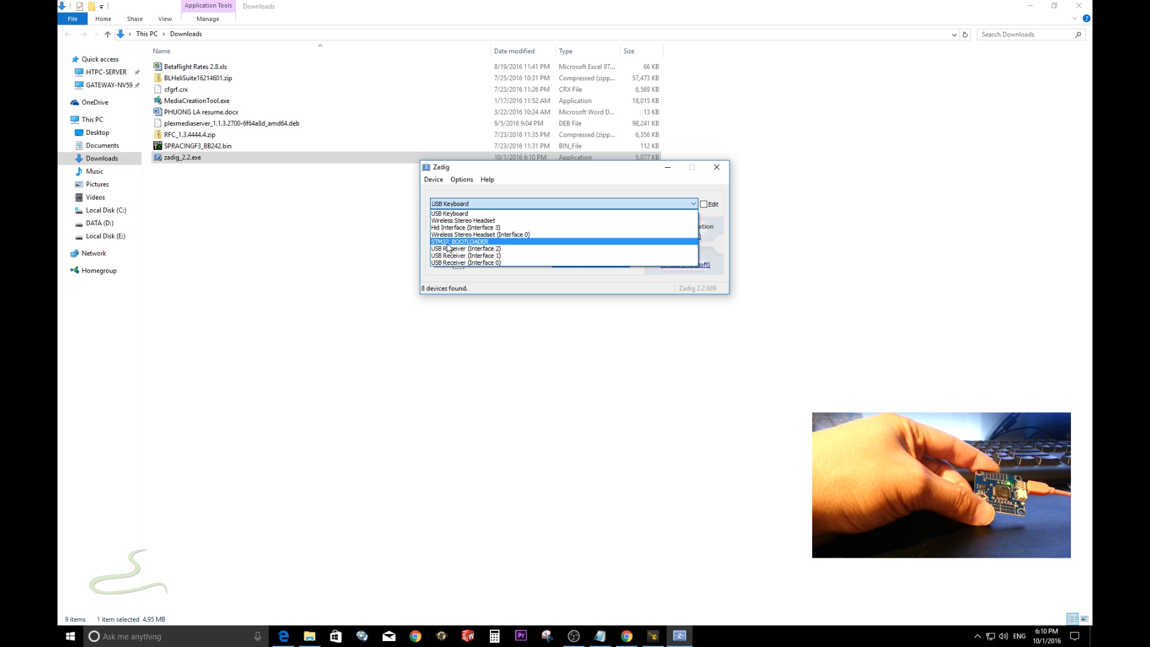
{"action": "left_click", "coordinate": [460, 242]}
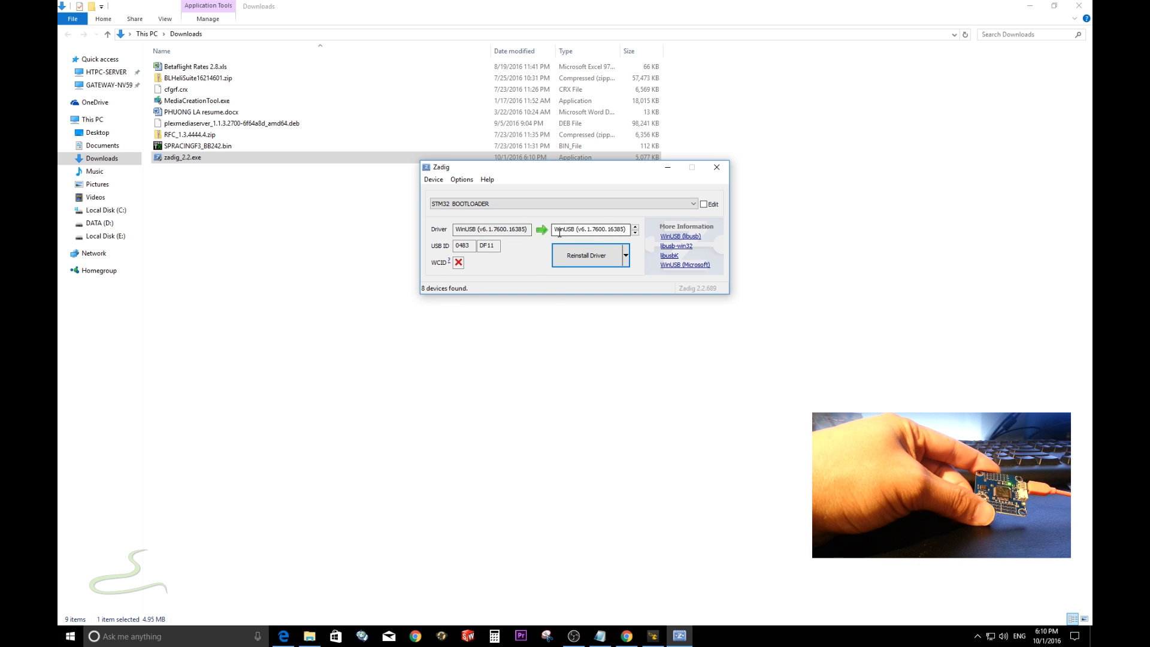
{"action": "mouse_move", "coordinate": [584, 230]}
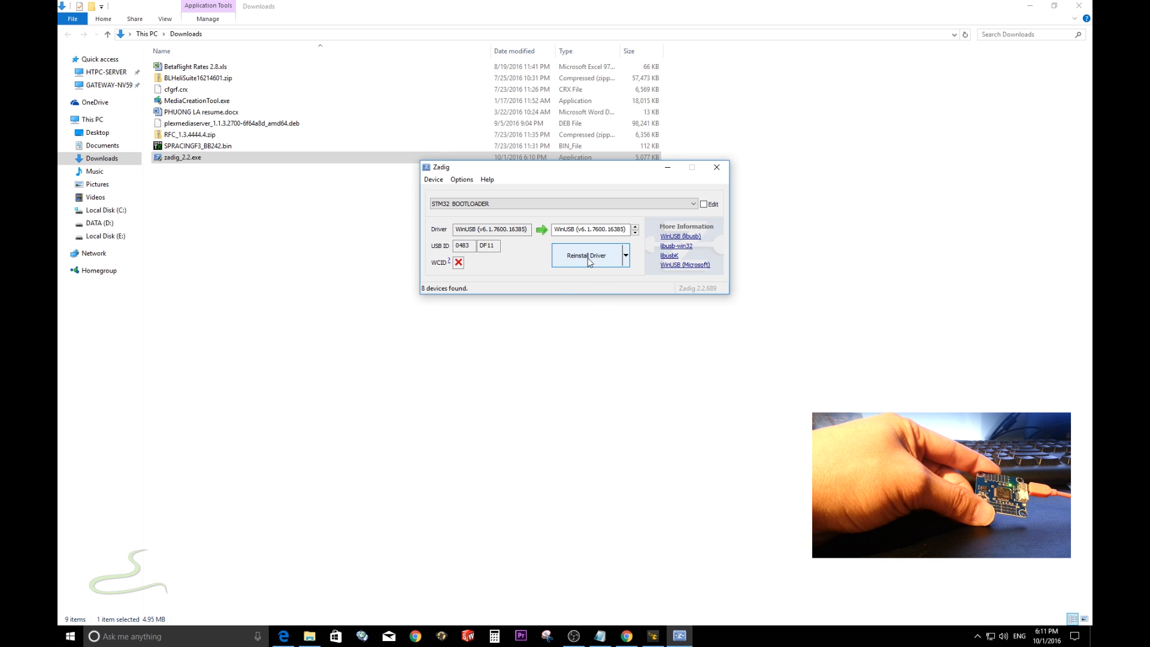
Reinstall the WinUSB driver for the bootloader, dismiss the success message and quit Zadig
{"action": "left_click", "coordinate": [587, 255]}
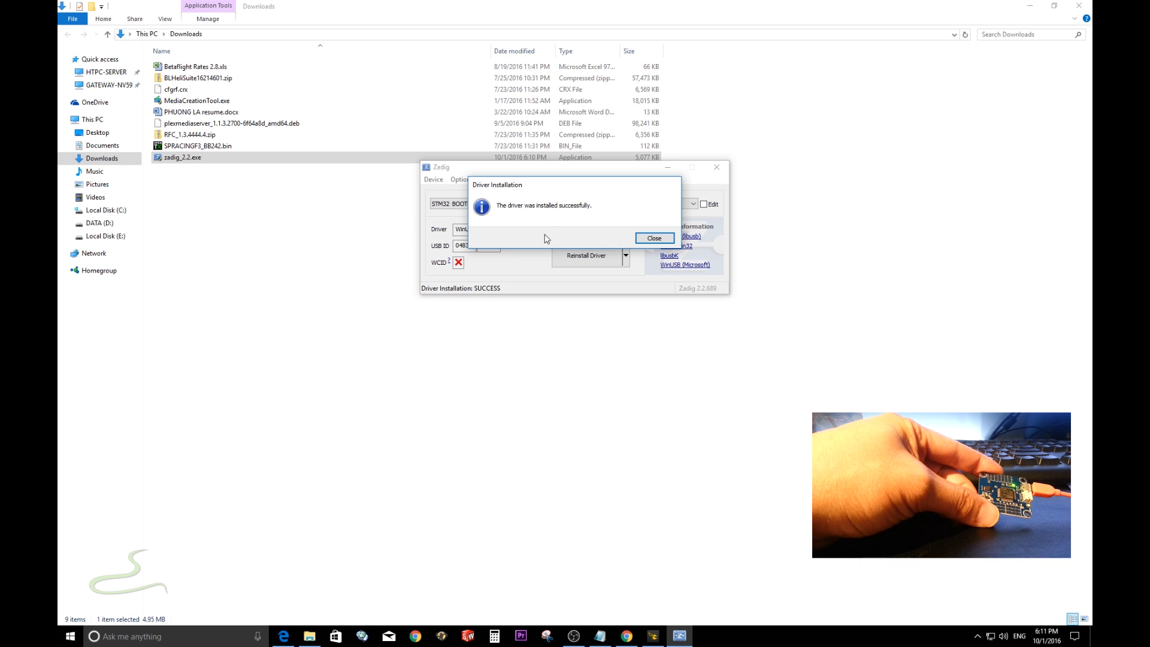
{"action": "left_click", "coordinate": [654, 238]}
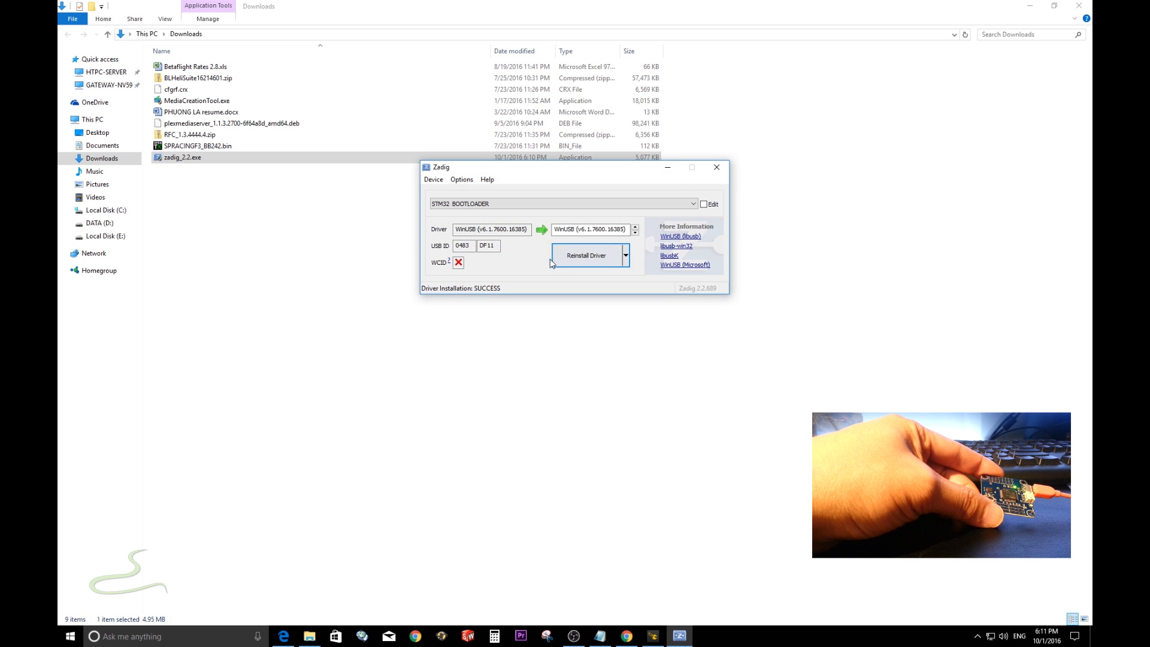
{"action": "mouse_move", "coordinate": [717, 167]}
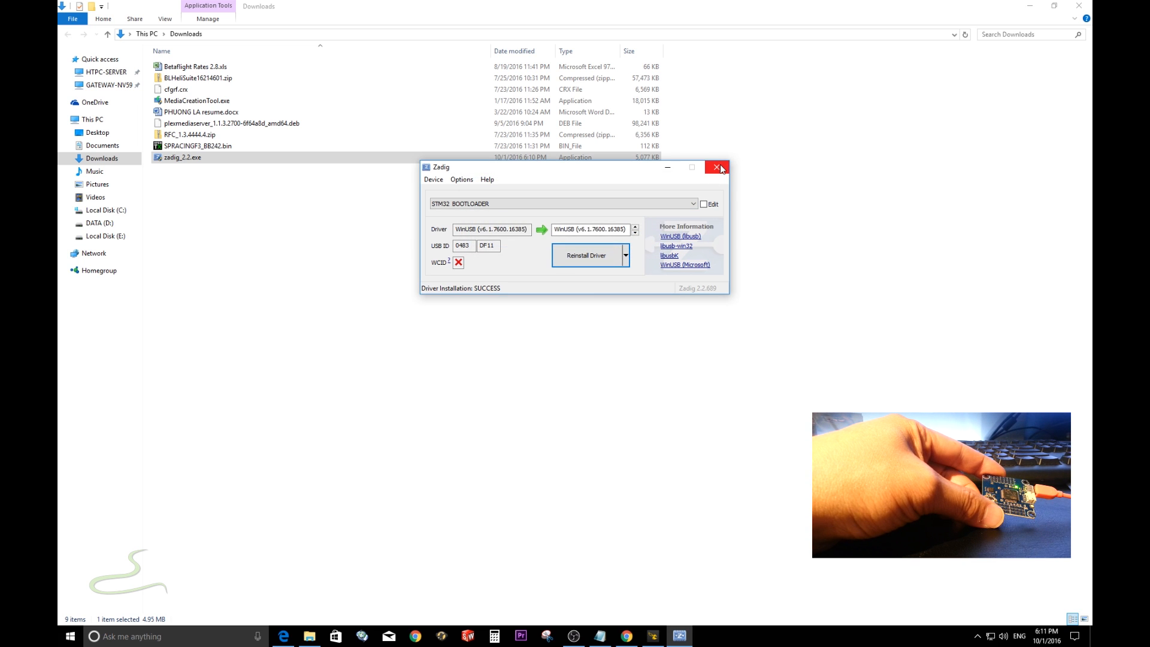
{"action": "left_click", "coordinate": [716, 168]}
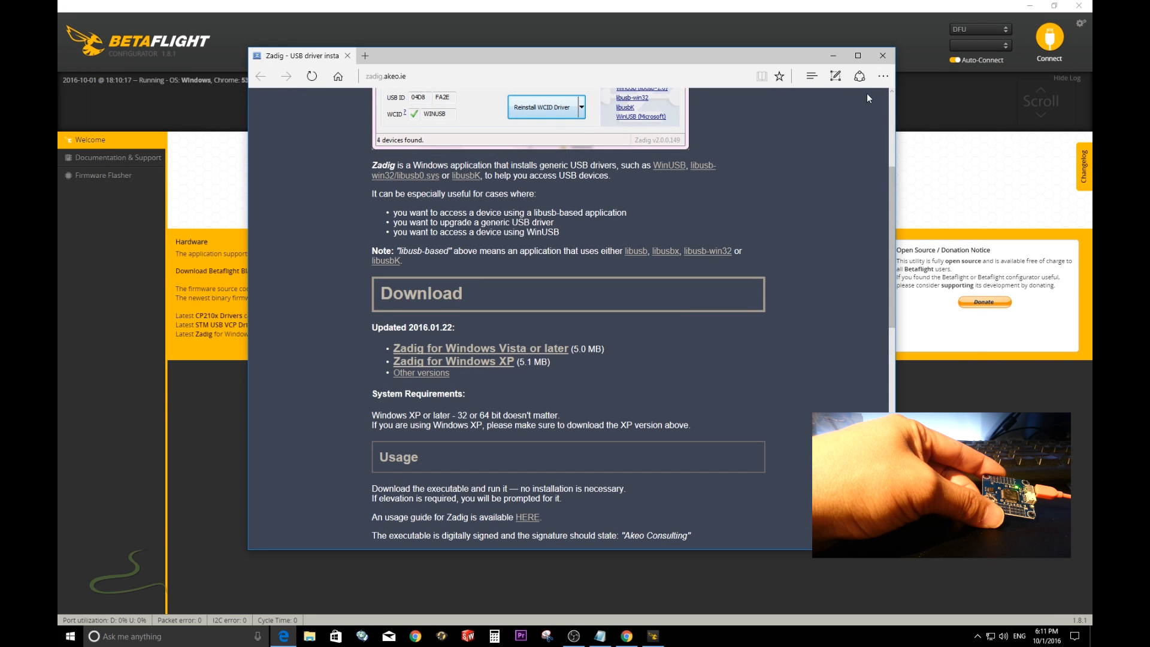
Close the Zadig web page to return to the Configurator welcome screen
{"action": "left_click", "coordinate": [882, 55]}
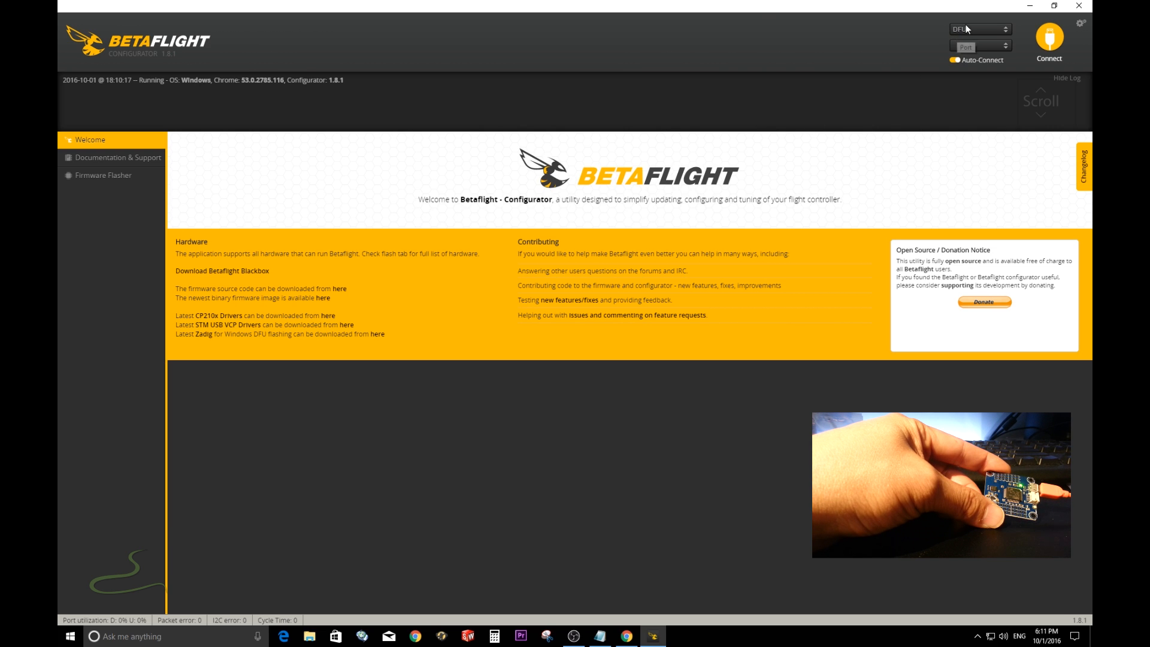
{"action": "mouse_move", "coordinate": [105, 187]}
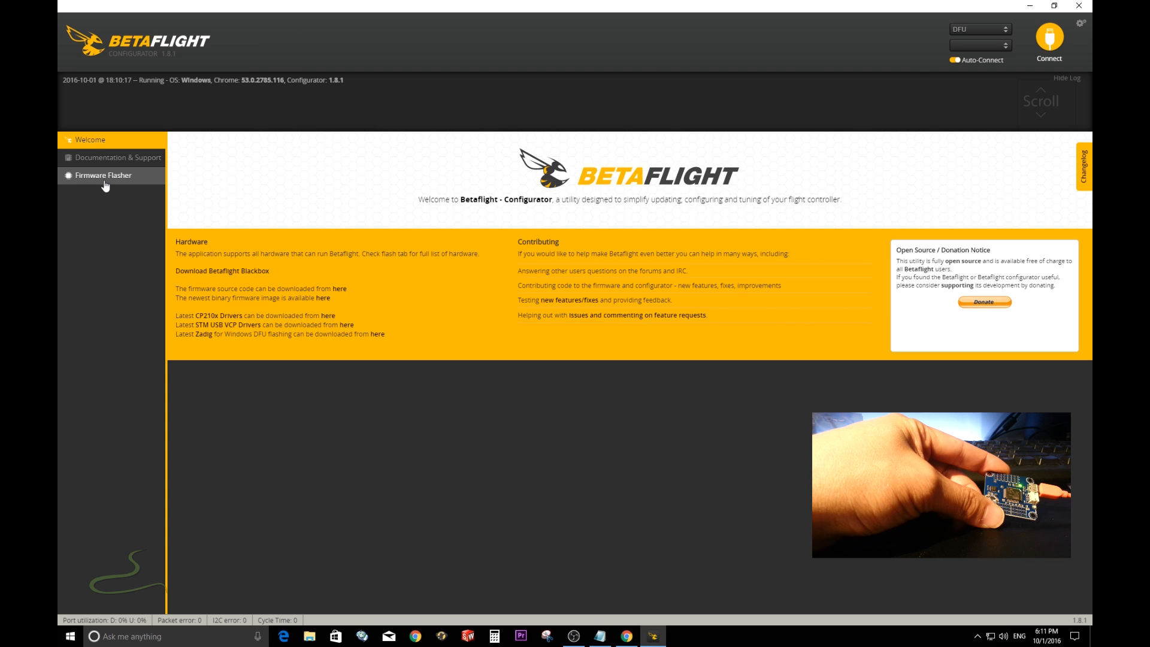
Select the REVO board with the 3.0.0 stable release in the Firmware Flasher
{"action": "left_click", "coordinate": [107, 174]}
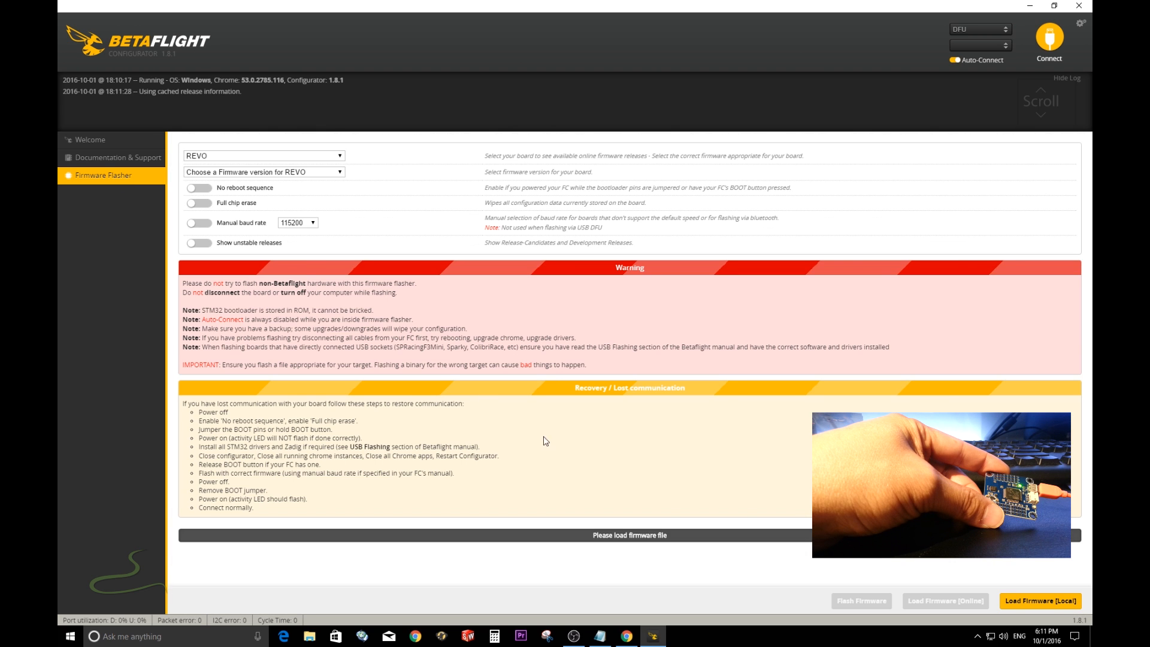
{"action": "left_click", "coordinate": [263, 156]}
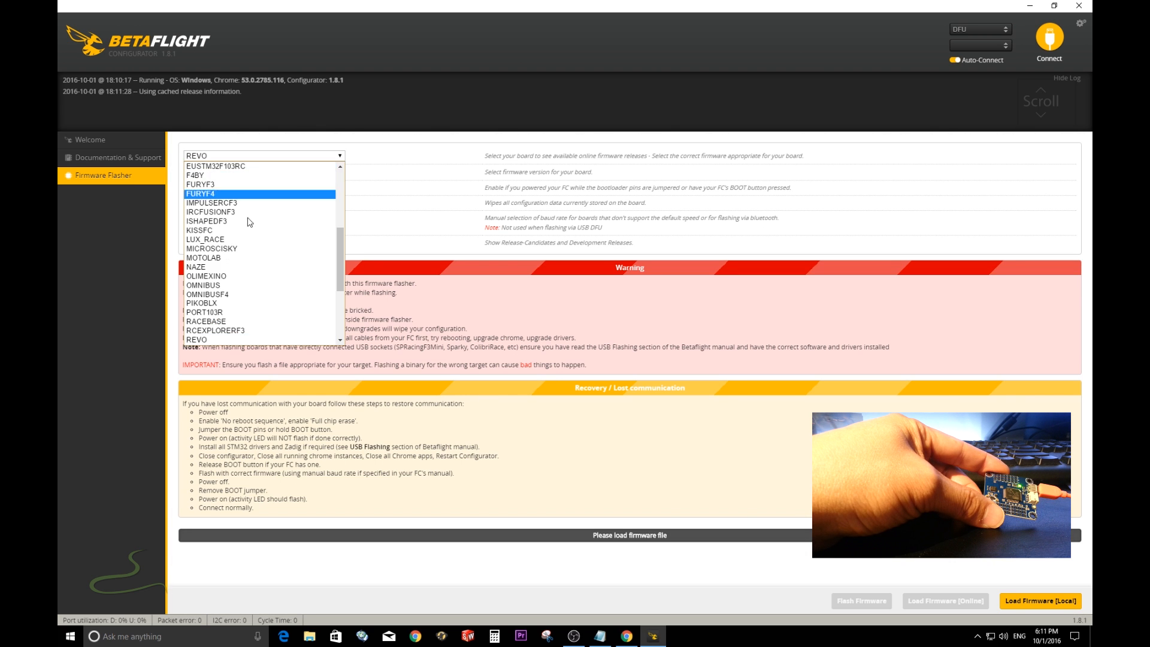
{"action": "left_click", "coordinate": [197, 339]}
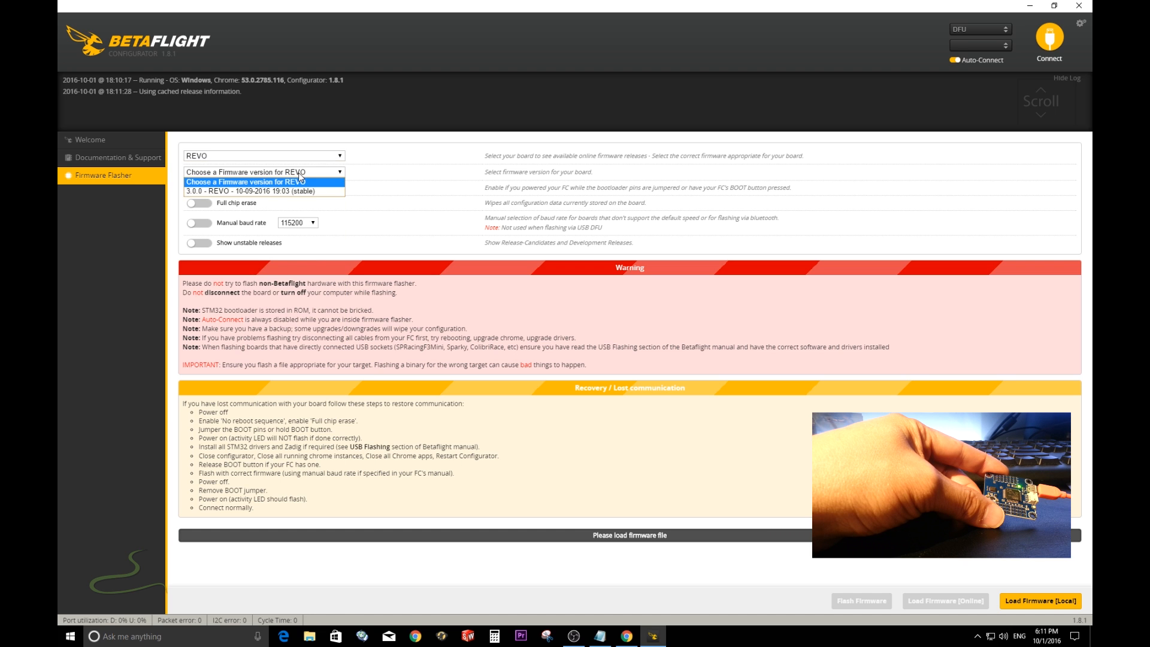
{"action": "left_click", "coordinate": [253, 192]}
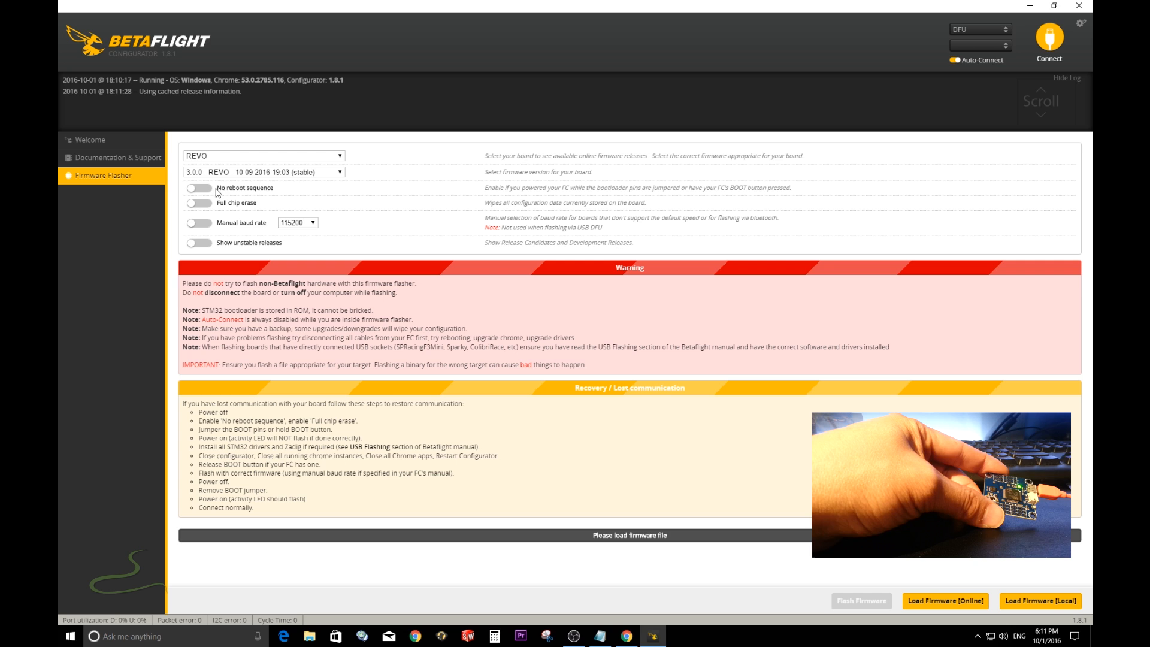
{"action": "mouse_move", "coordinate": [209, 197]}
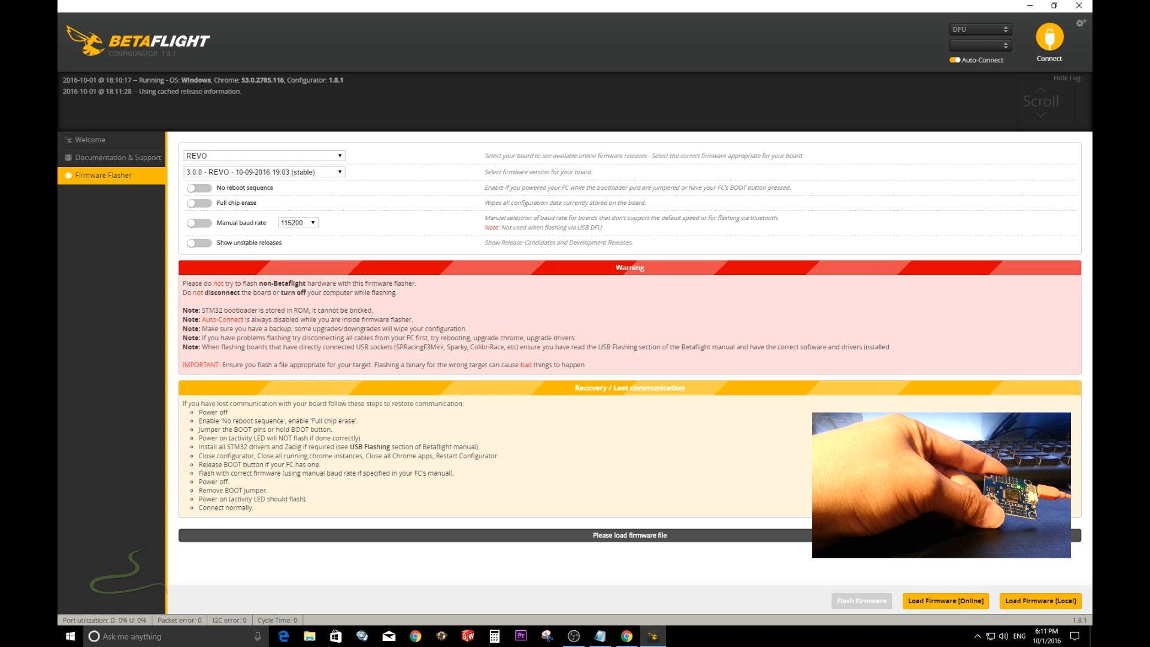
Load the firmware online and flash it onto the board until programming succeeds
{"action": "left_click", "coordinate": [946, 602]}
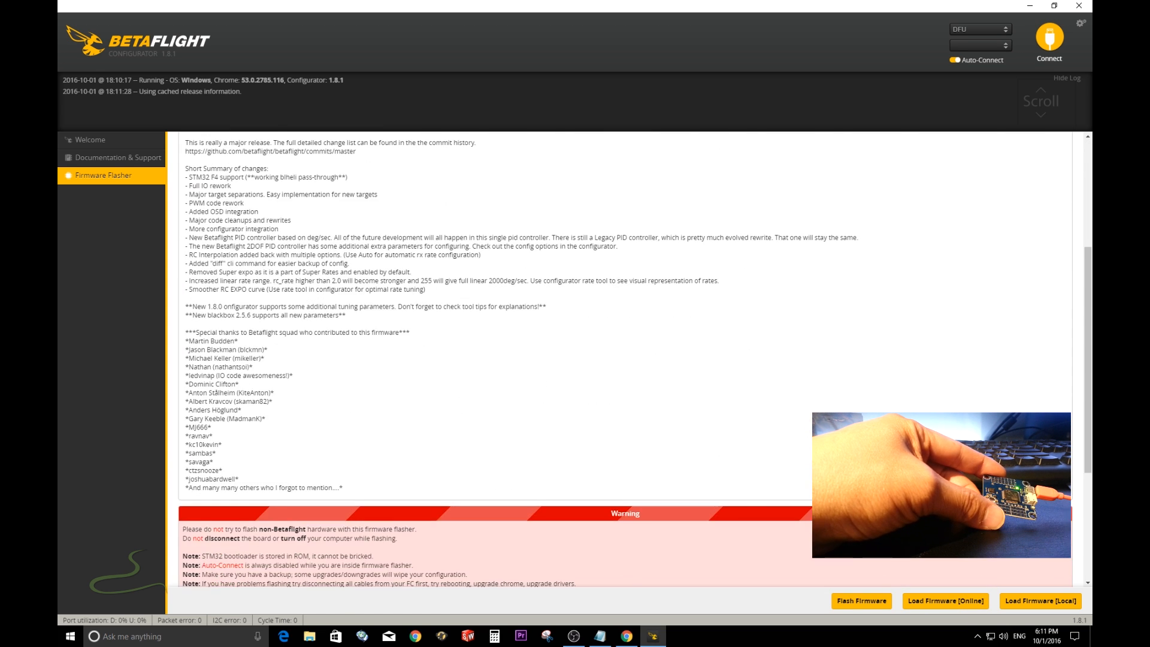
{"action": "left_click", "coordinate": [861, 602]}
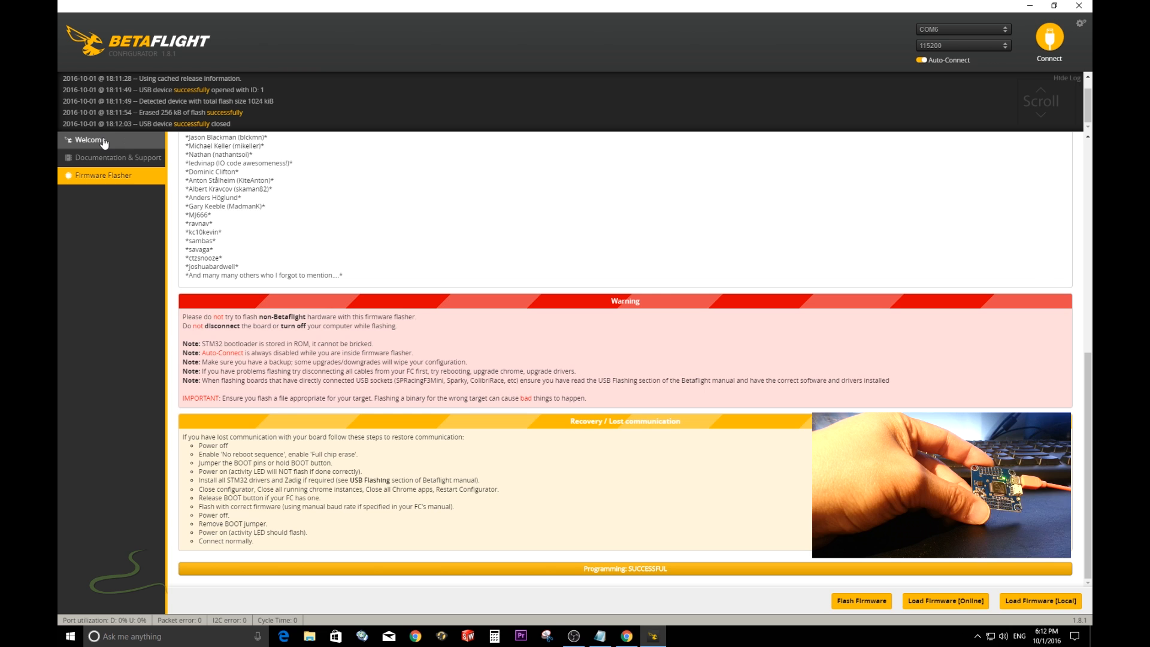
Return to the welcome page and connect to the flashed REVO running 3.0.0
{"action": "left_click", "coordinate": [84, 142]}
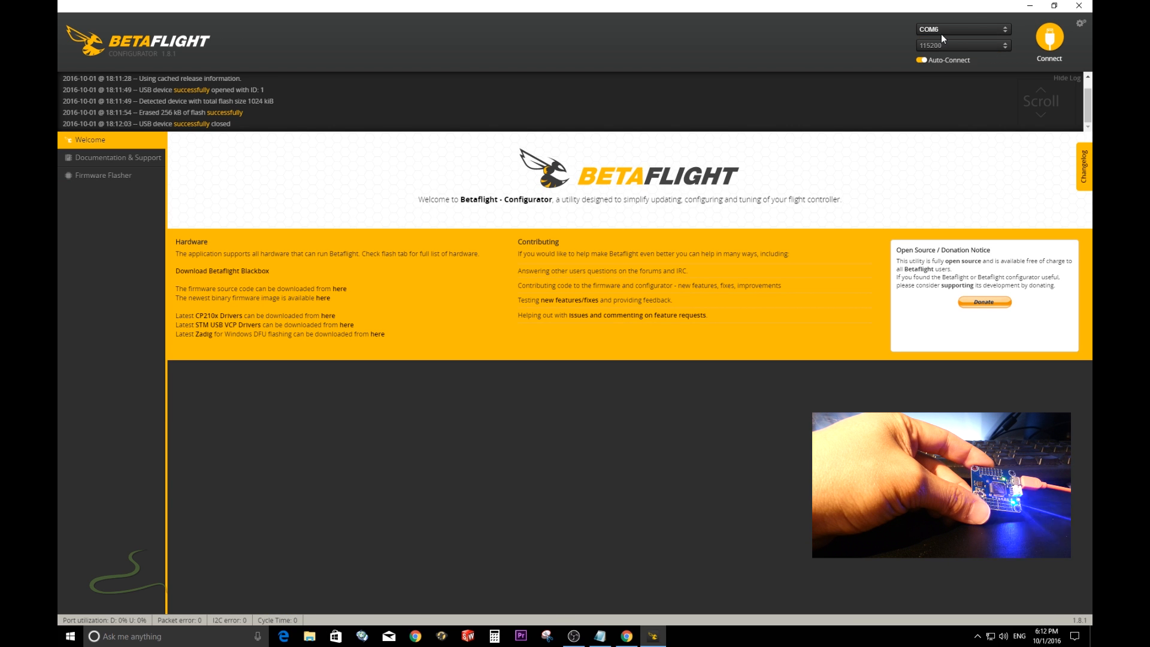
{"action": "left_click", "coordinate": [1048, 37]}
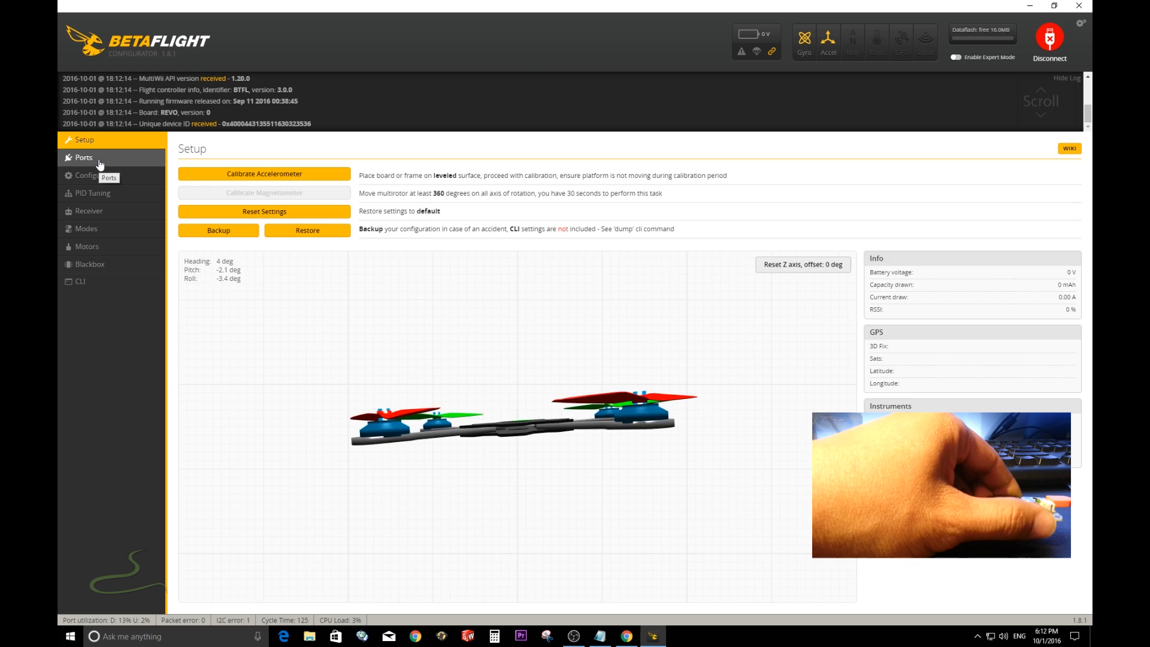
Enable Serial RX on UART1 and SmartPort telemetry on UART3, then save and reboot
{"action": "left_click", "coordinate": [82, 158]}
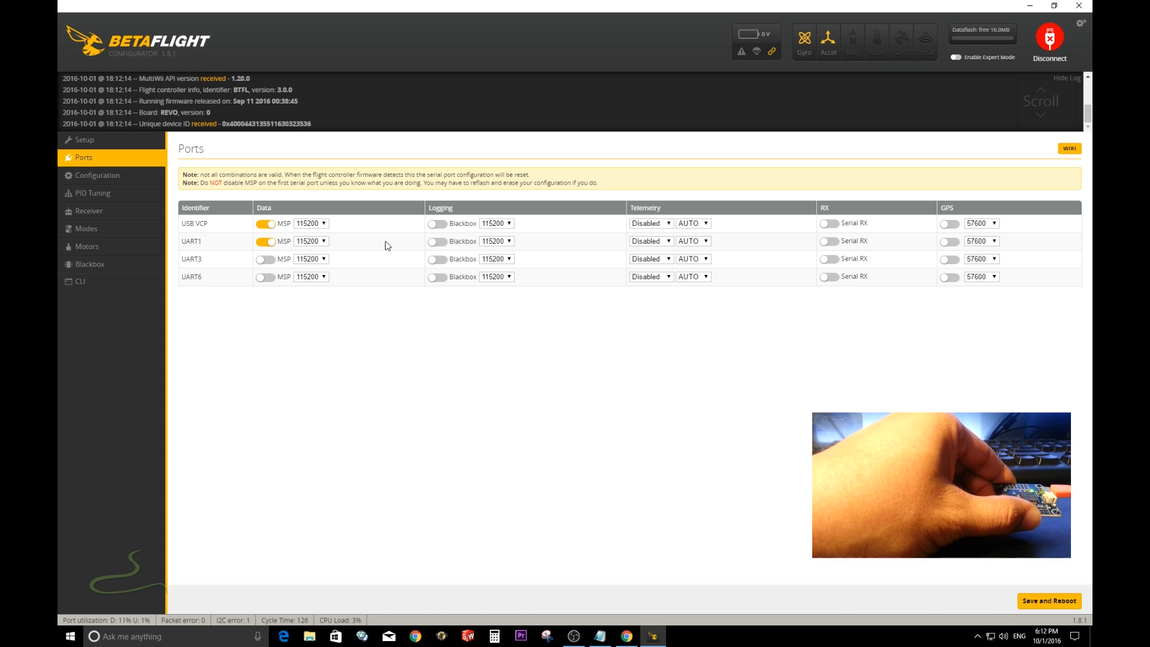
{"action": "left_click", "coordinate": [266, 242]}
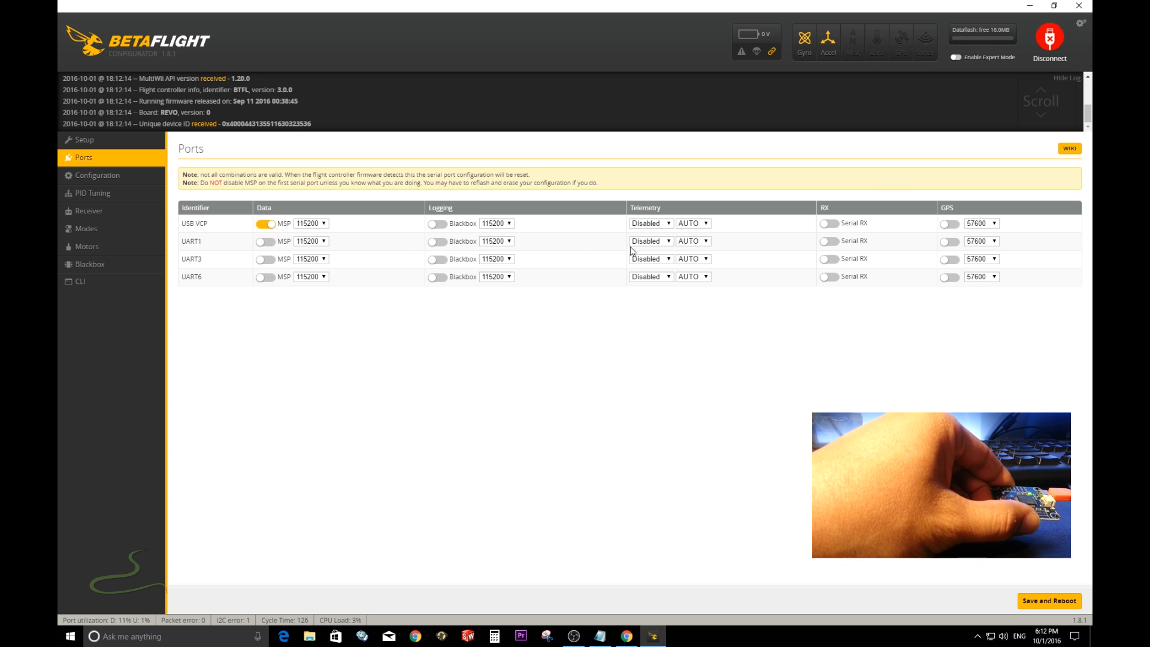
{"action": "left_click", "coordinate": [829, 241]}
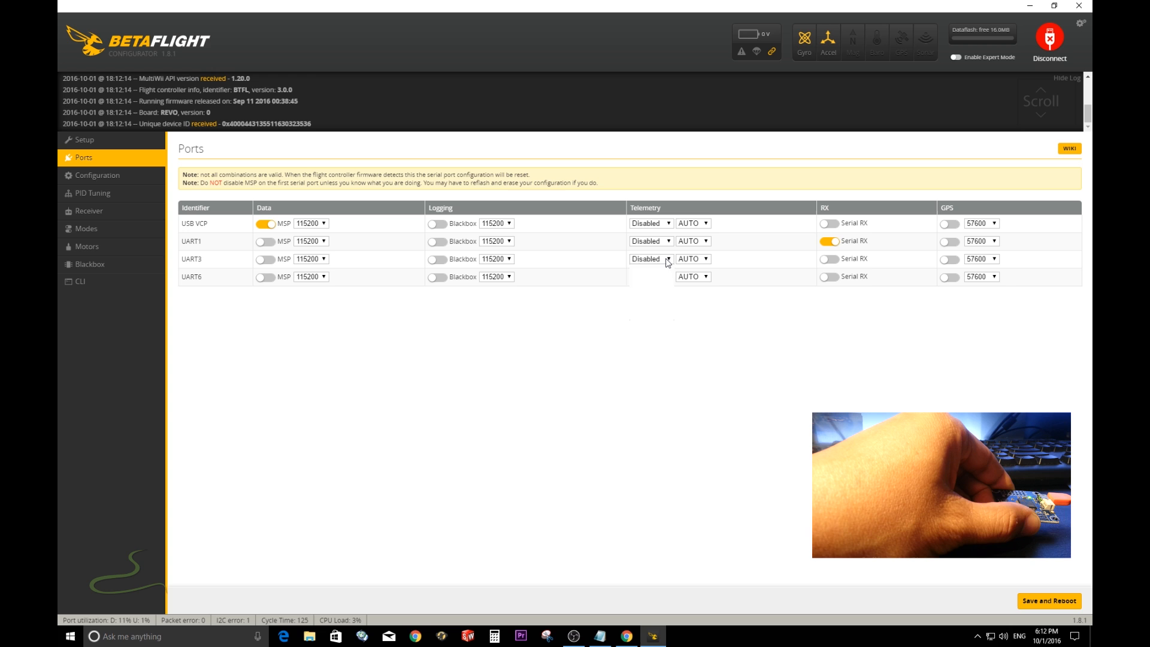
{"action": "left_click", "coordinate": [651, 259]}
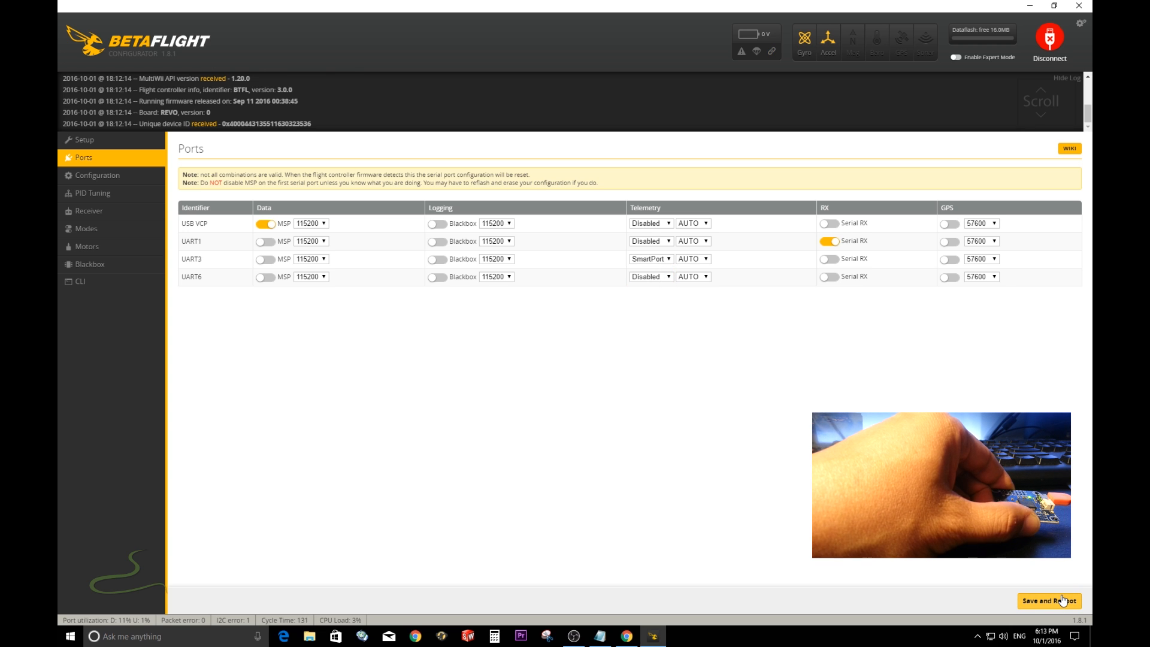
{"action": "left_click", "coordinate": [1049, 601]}
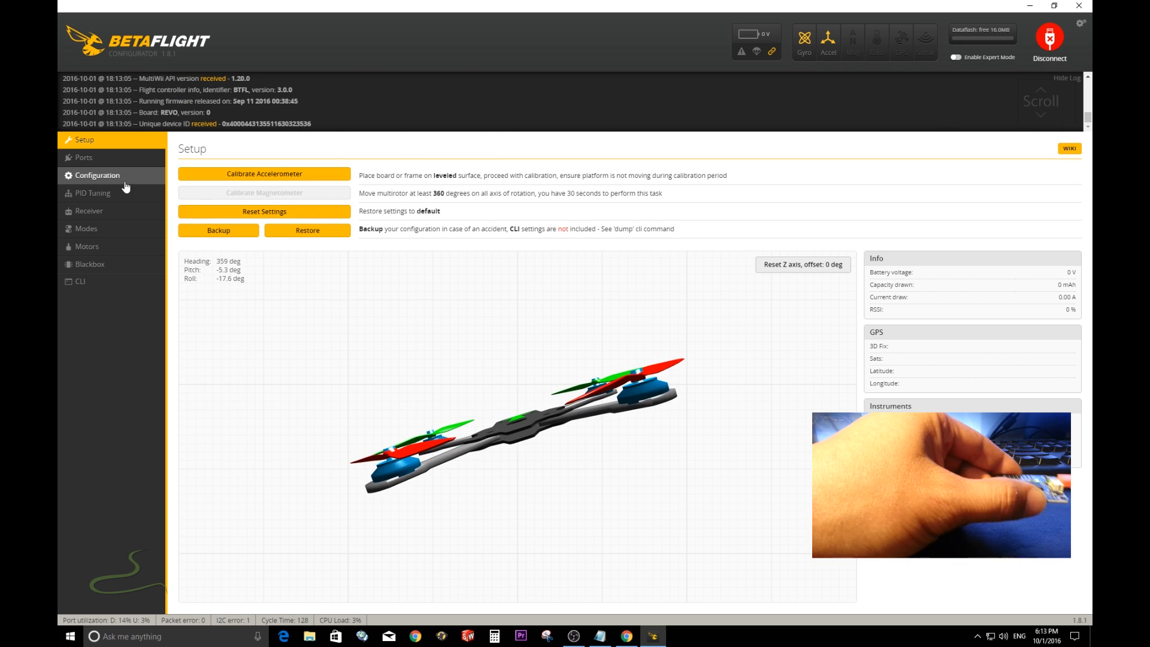
Set the PID loop frequency to 8kHz in System configuration, save and reboot
{"action": "left_click", "coordinate": [94, 175]}
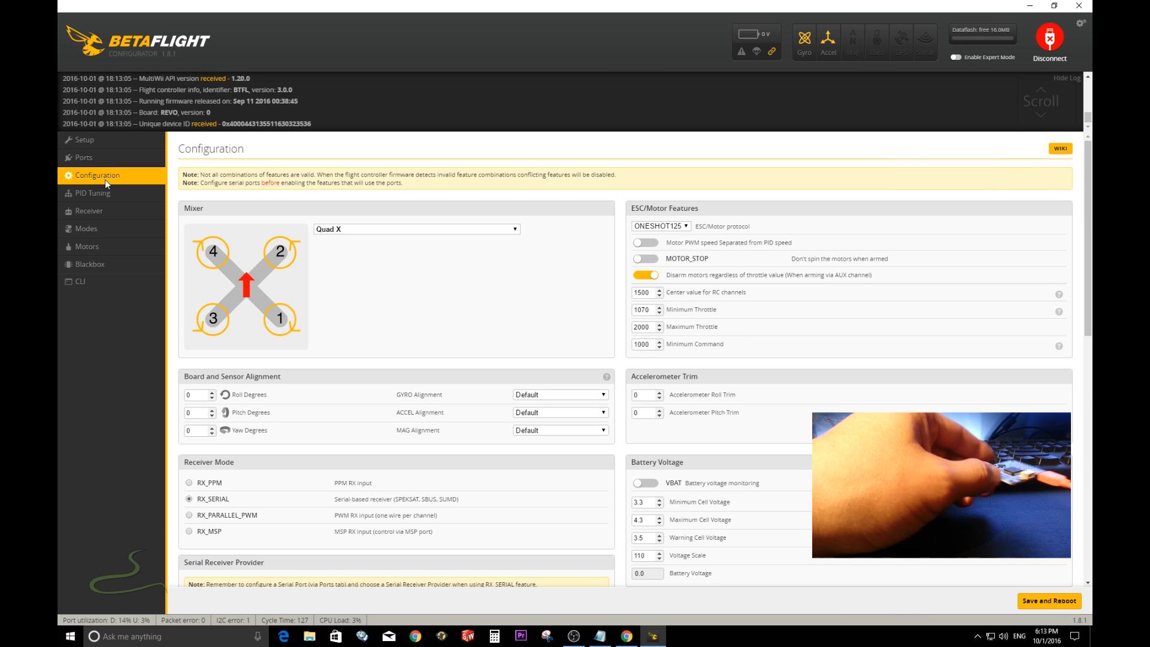
{"action": "mouse_move", "coordinate": [197, 290]}
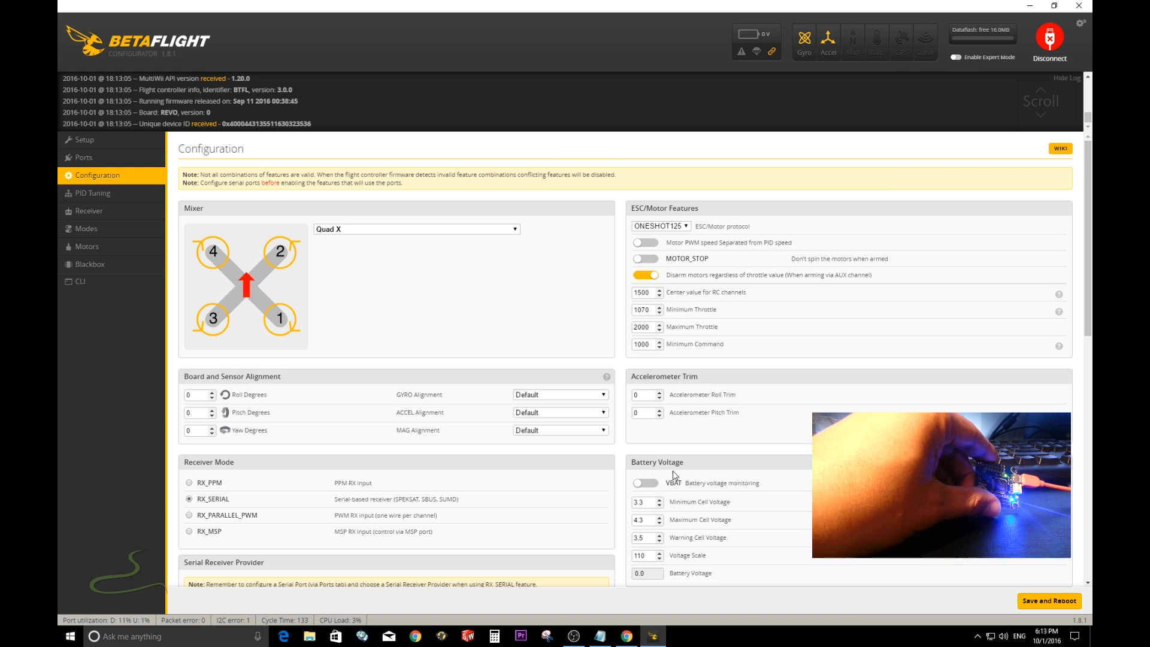
{"action": "scroll", "scroll_direction": "down", "scroll_amount": 3}
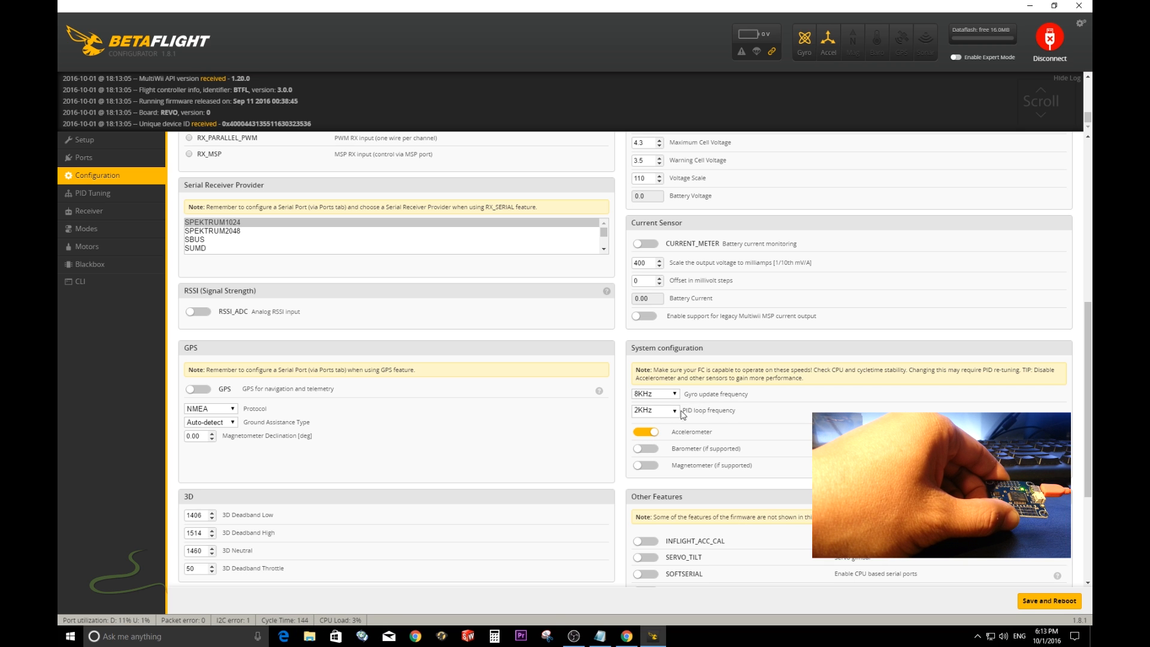
{"action": "left_click", "coordinate": [655, 410]}
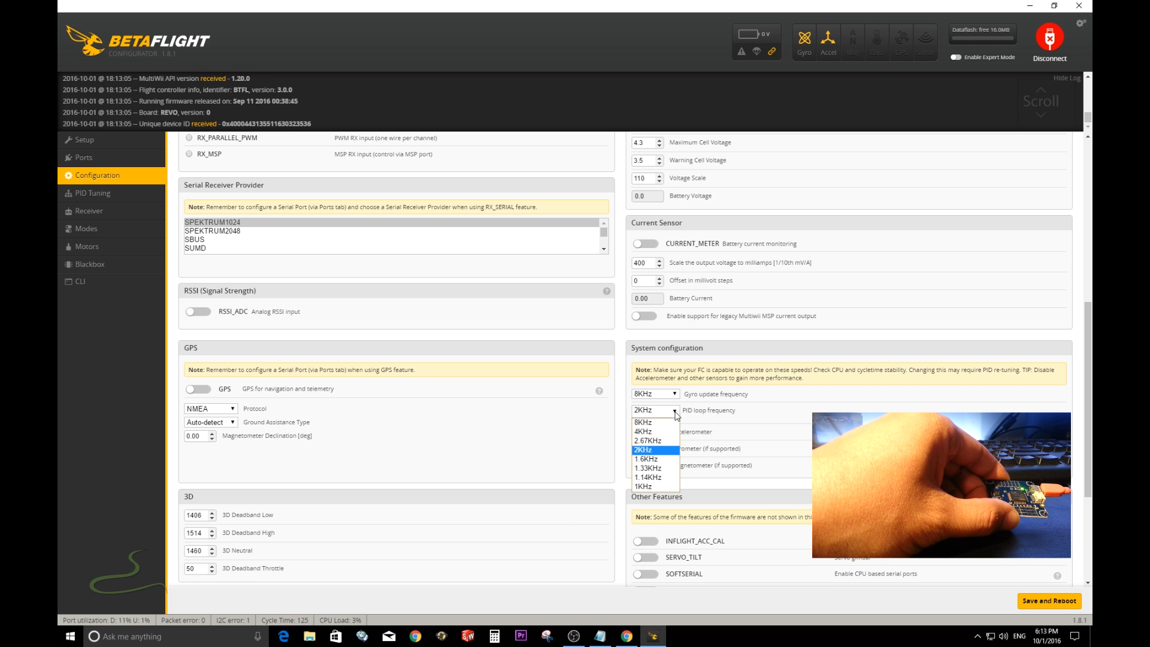
{"action": "left_click", "coordinate": [641, 422]}
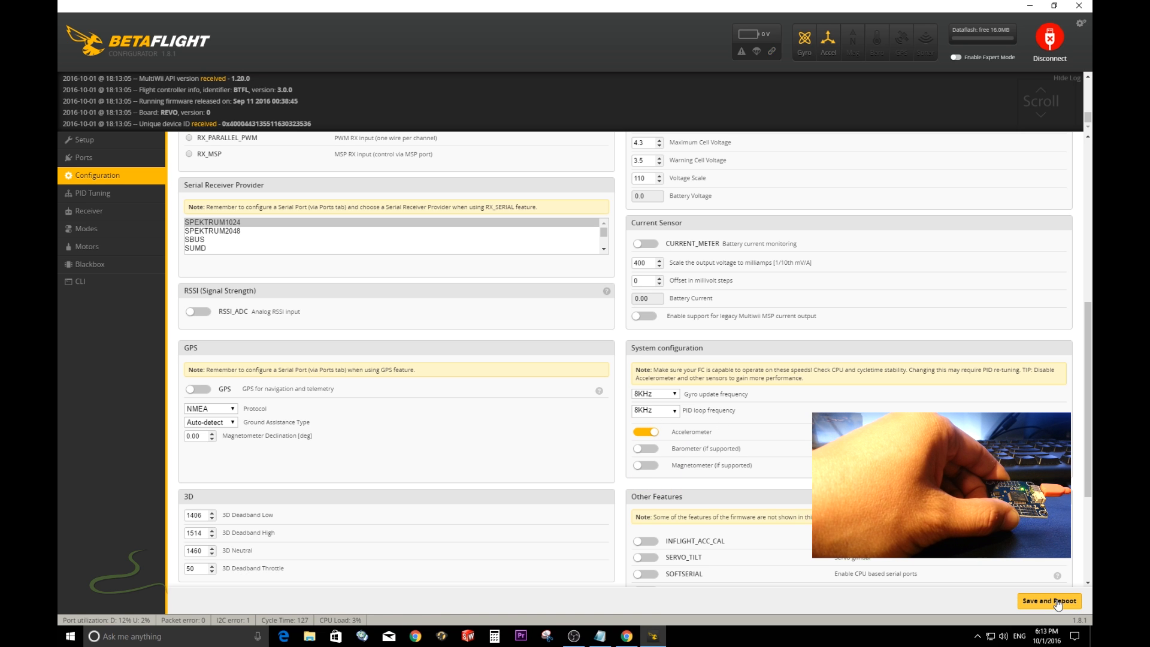
{"action": "left_click", "coordinate": [1050, 602]}
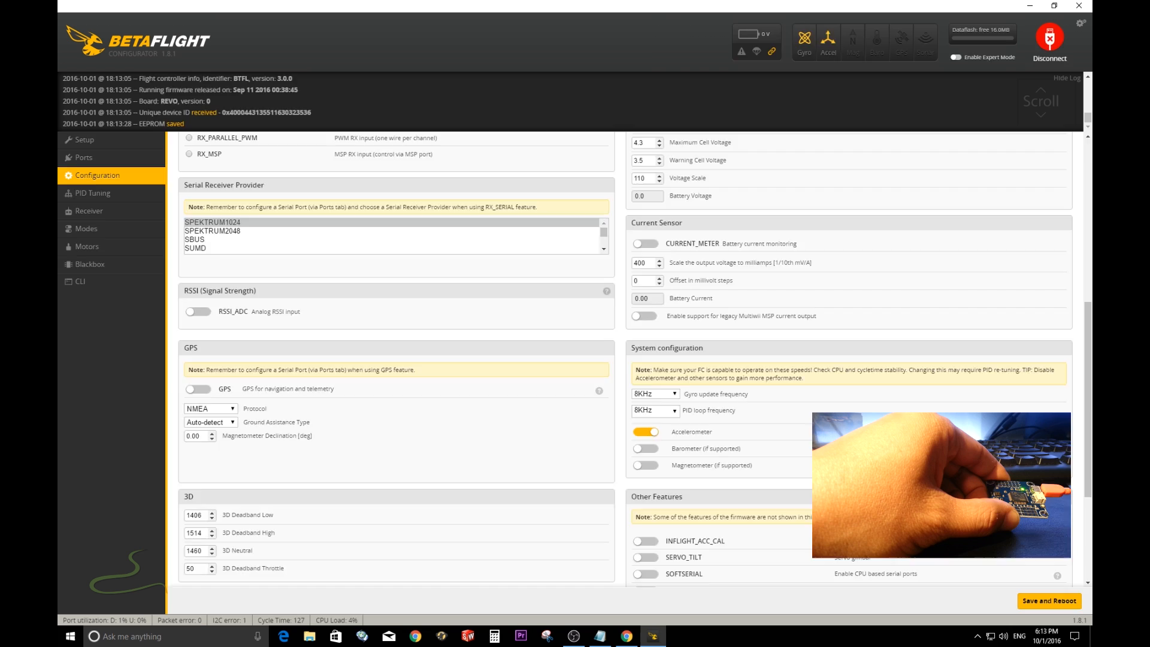
{"action": "left_click", "coordinate": [70, 139]}
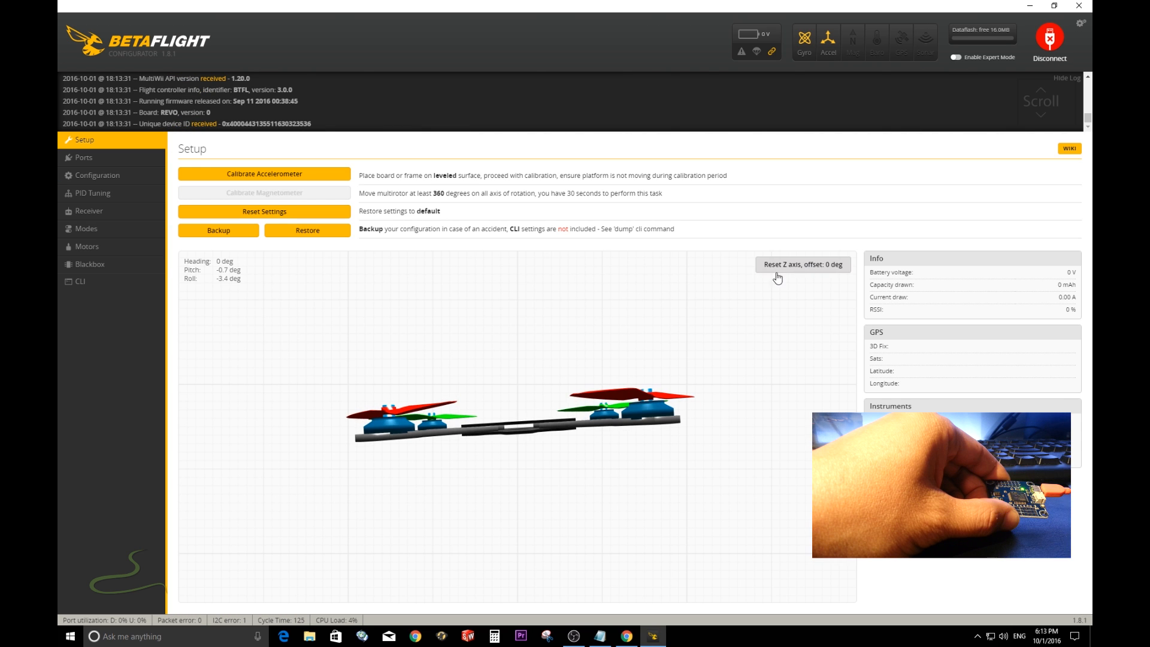
Switch the TELEMETRY feature on under Other Features, leaving it unsaved
{"action": "left_click", "coordinate": [93, 175]}
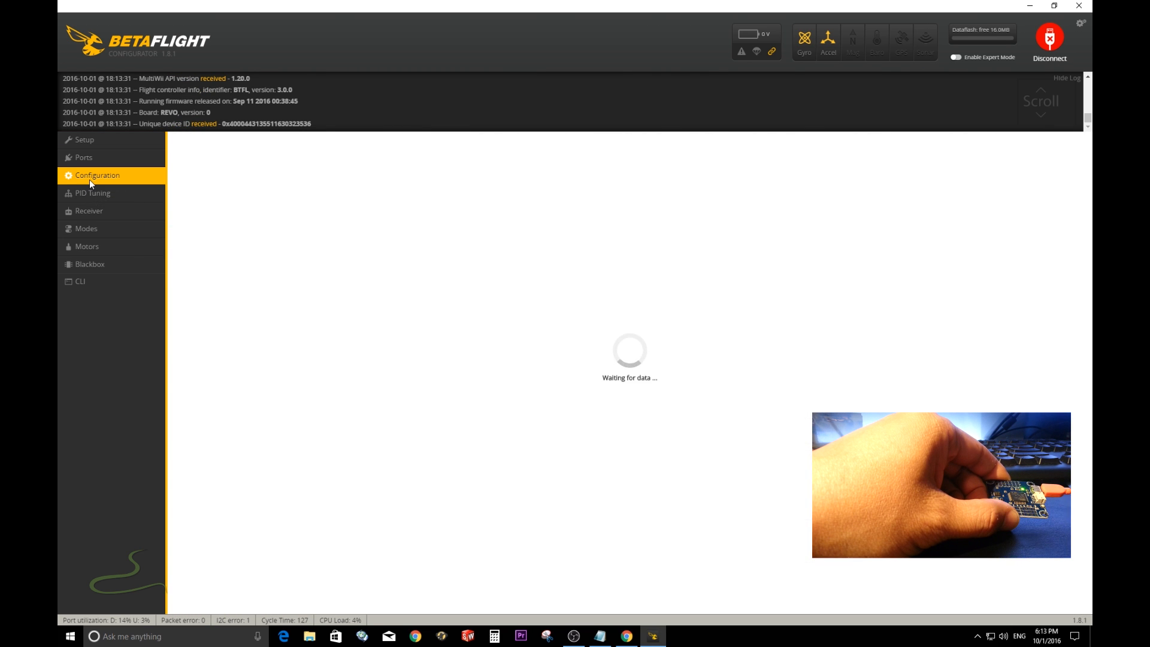
{"action": "left_click", "coordinate": [97, 175]}
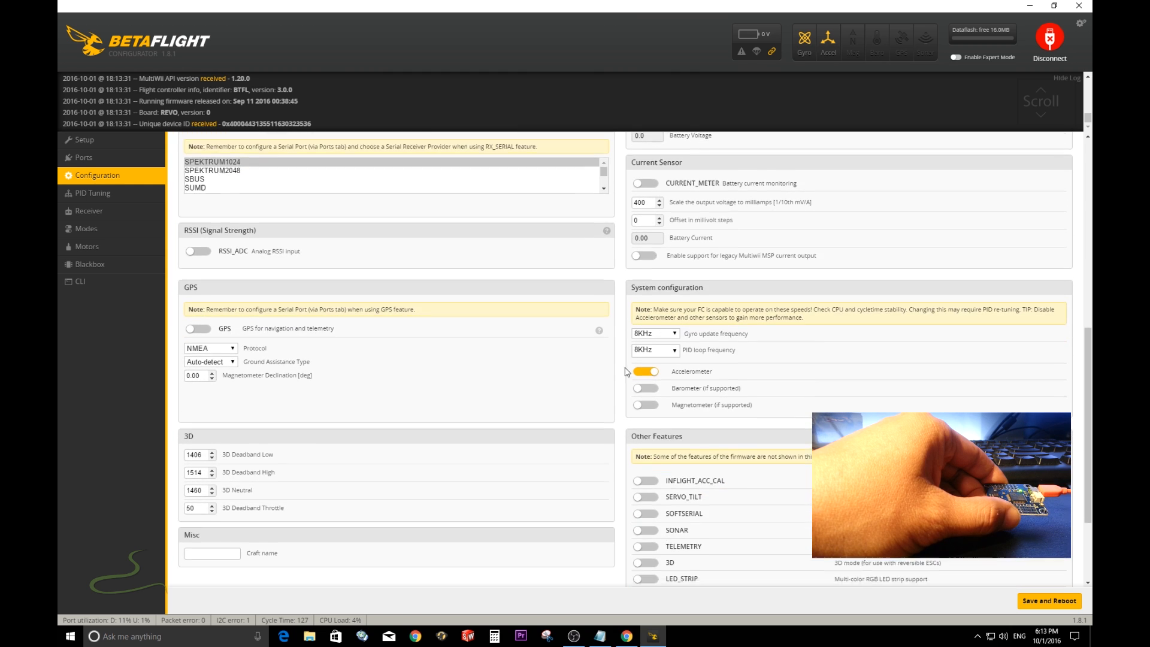
{"action": "scroll", "scroll_direction": "down", "scroll_amount": 3}
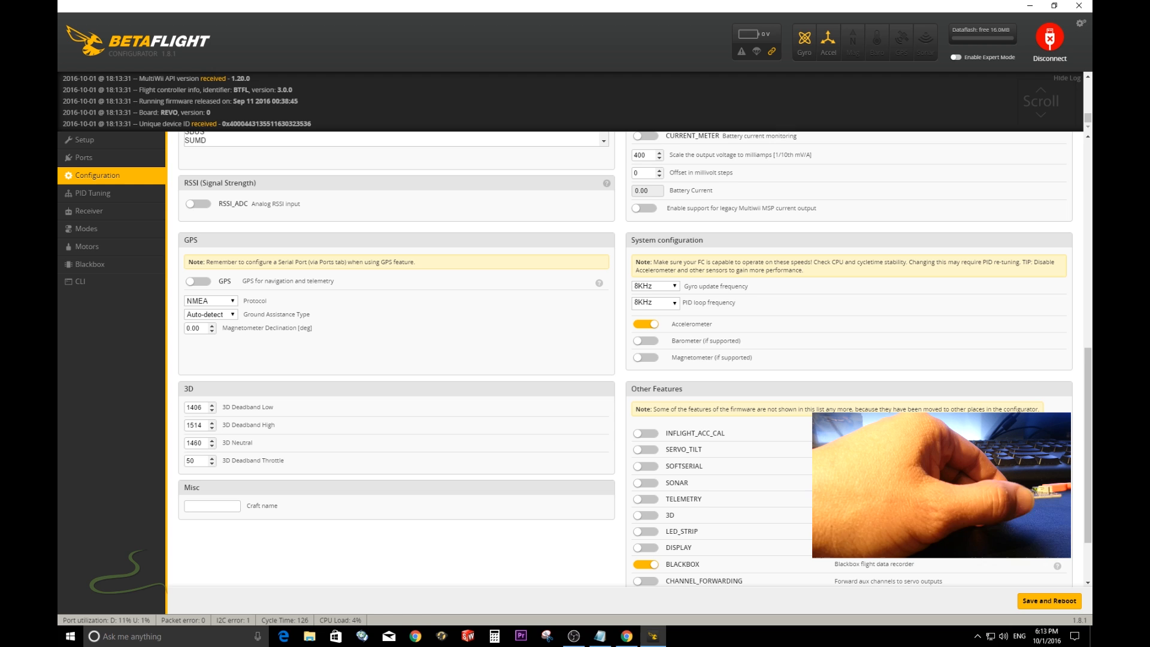
{"action": "left_click", "coordinate": [646, 498]}
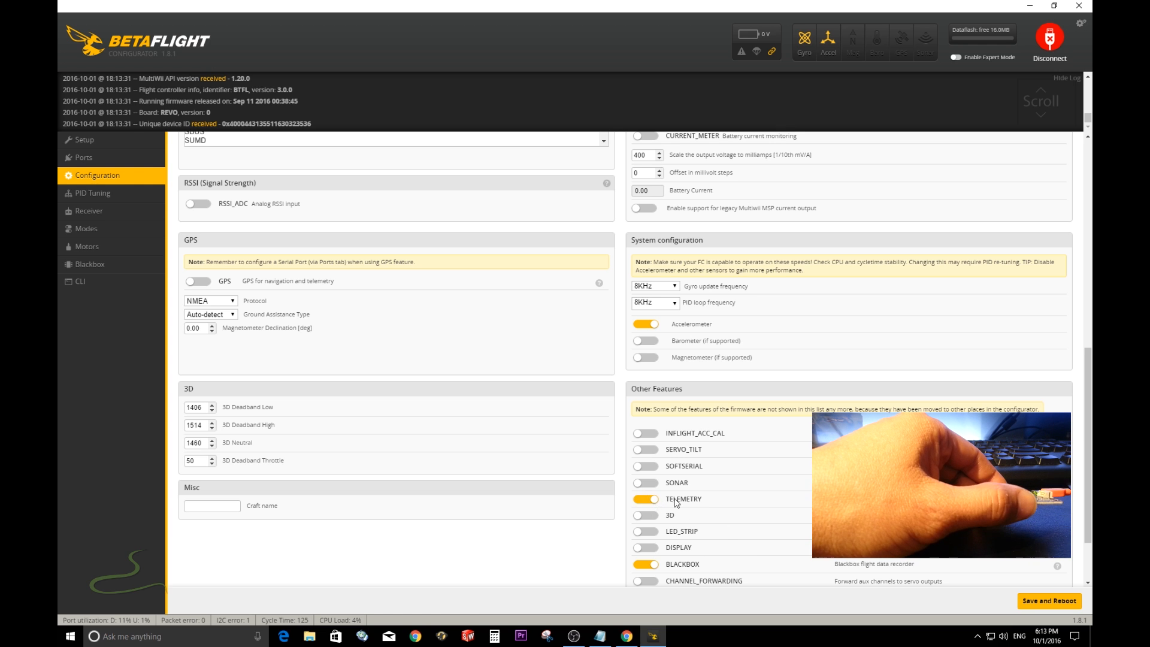
{"action": "scroll", "scroll_direction": "down", "scroll_amount": 3}
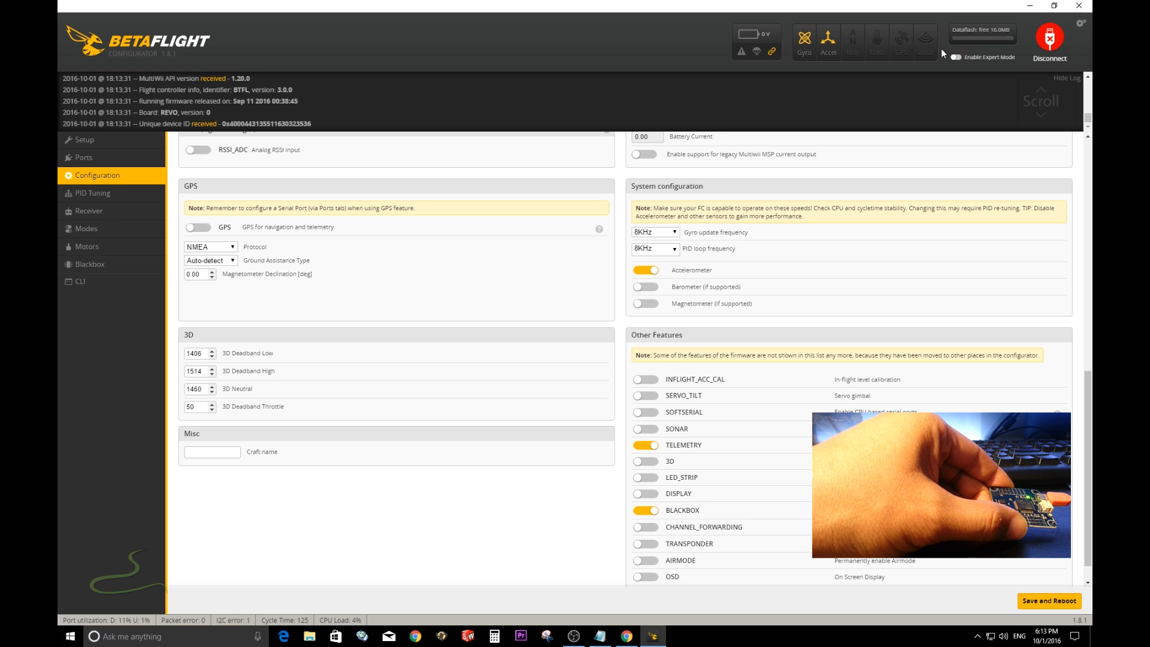
Set blackbox logging to the on-board dataflash chip at 1 KHz, save and reboot
{"action": "left_click", "coordinate": [88, 263]}
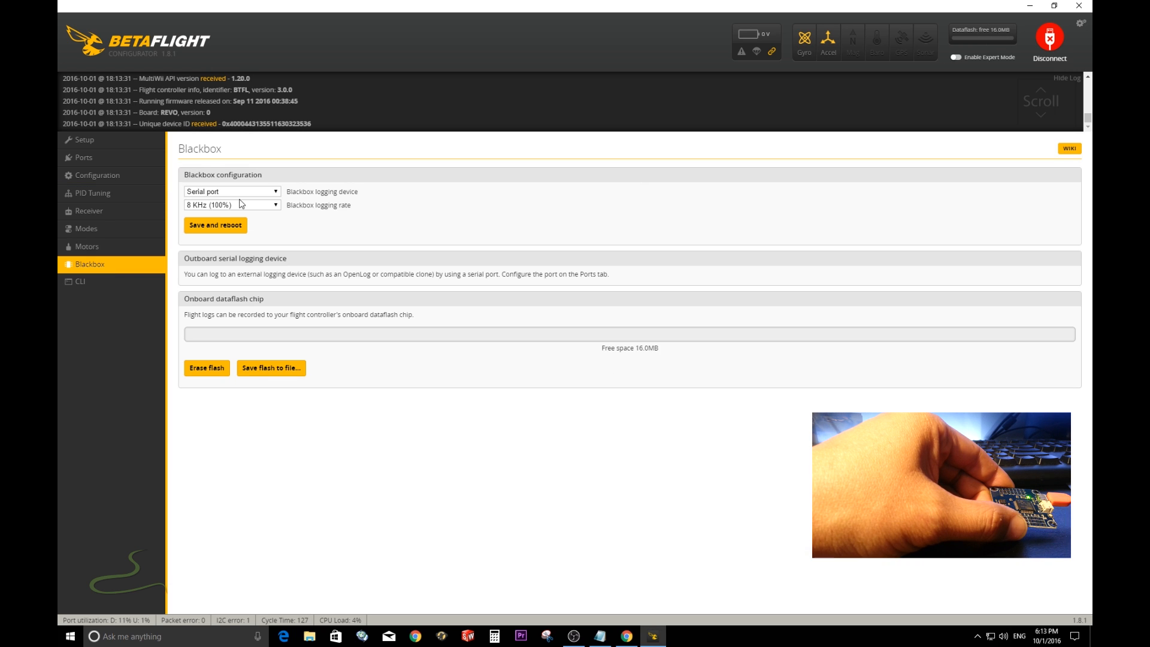
{"action": "left_click", "coordinate": [233, 191]}
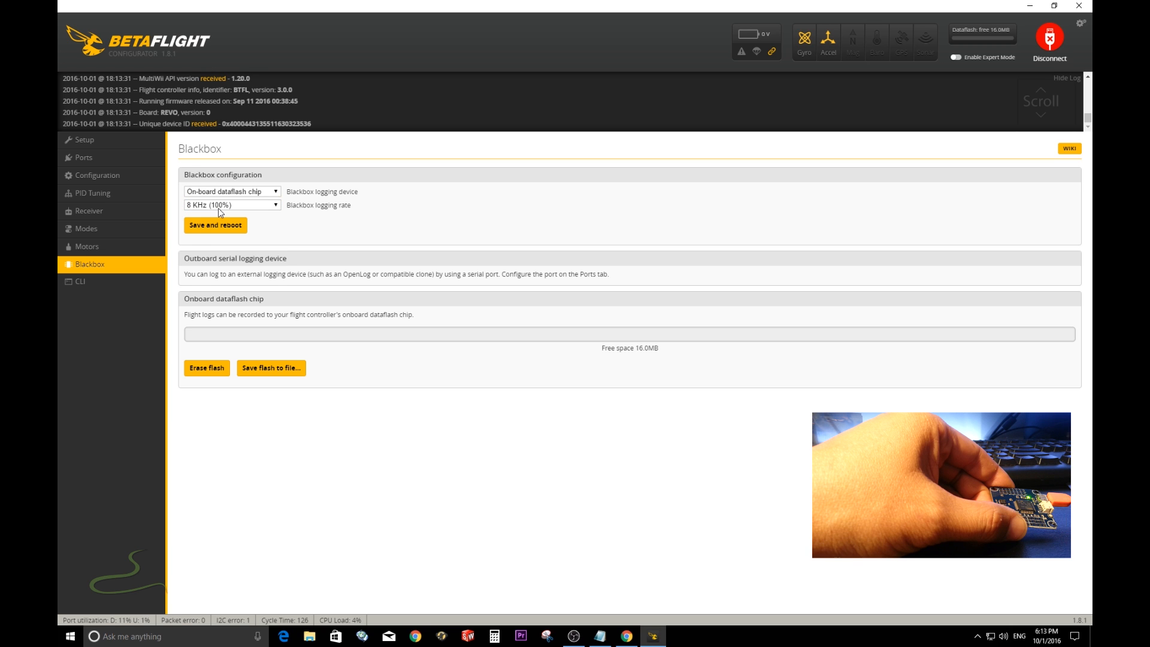
{"action": "left_click", "coordinate": [230, 206]}
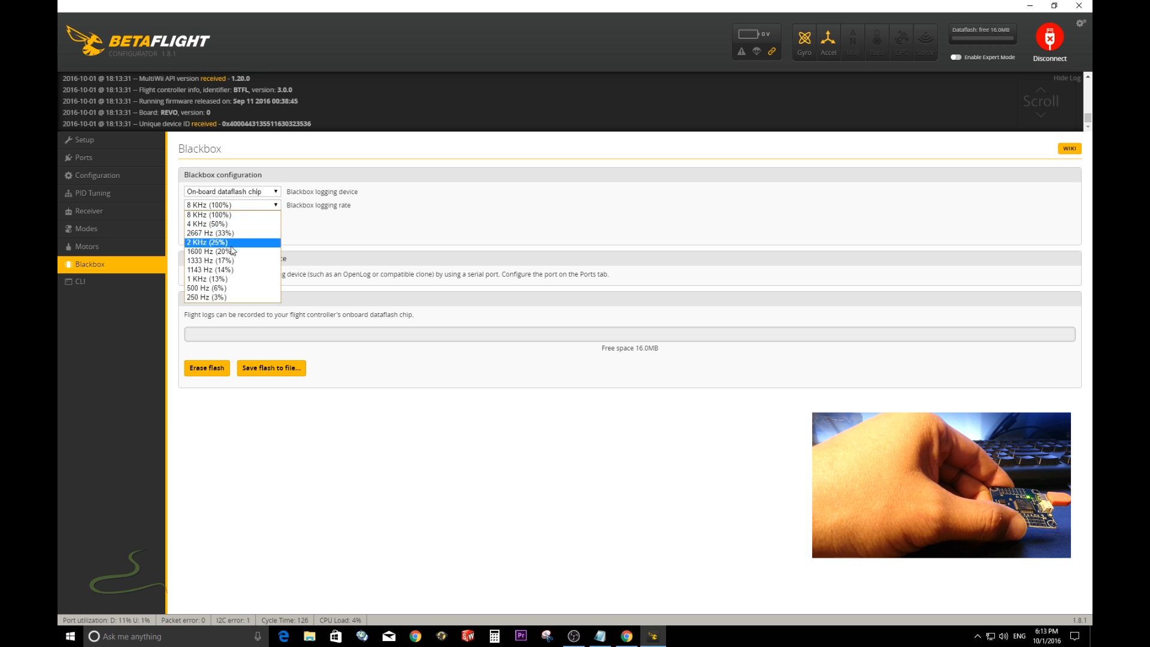
{"action": "mouse_move", "coordinate": [199, 282]}
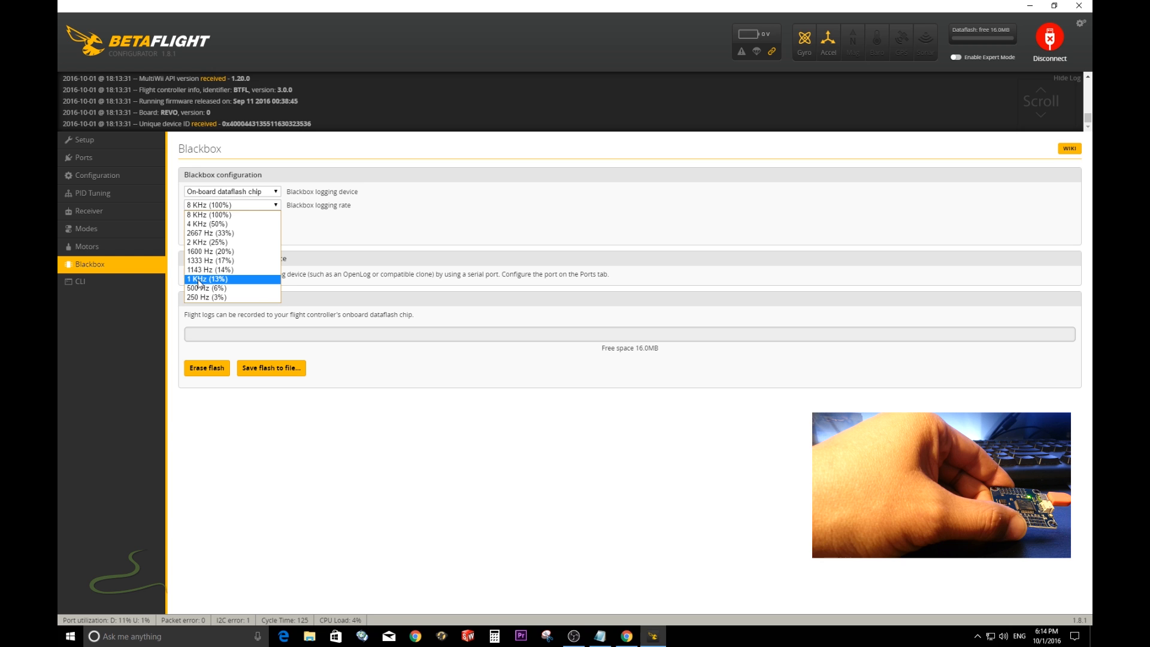
{"action": "left_click", "coordinate": [204, 278]}
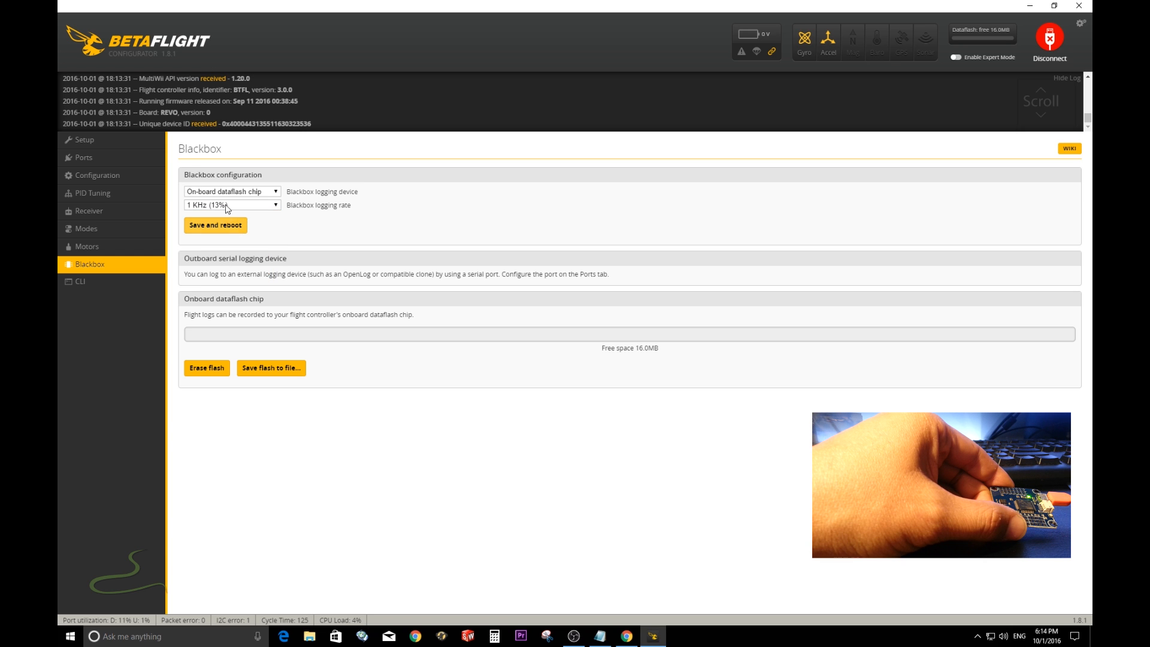
{"action": "left_click", "coordinate": [216, 225]}
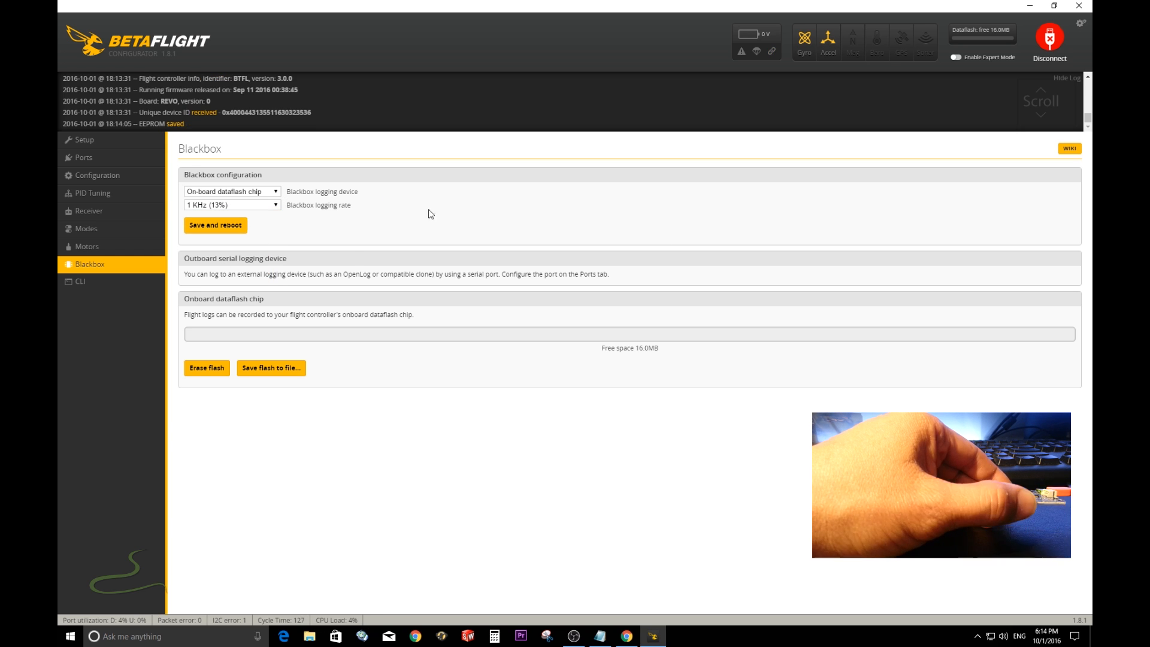
Reconnect to the rebooted flight controller
{"action": "left_click", "coordinate": [1048, 37]}
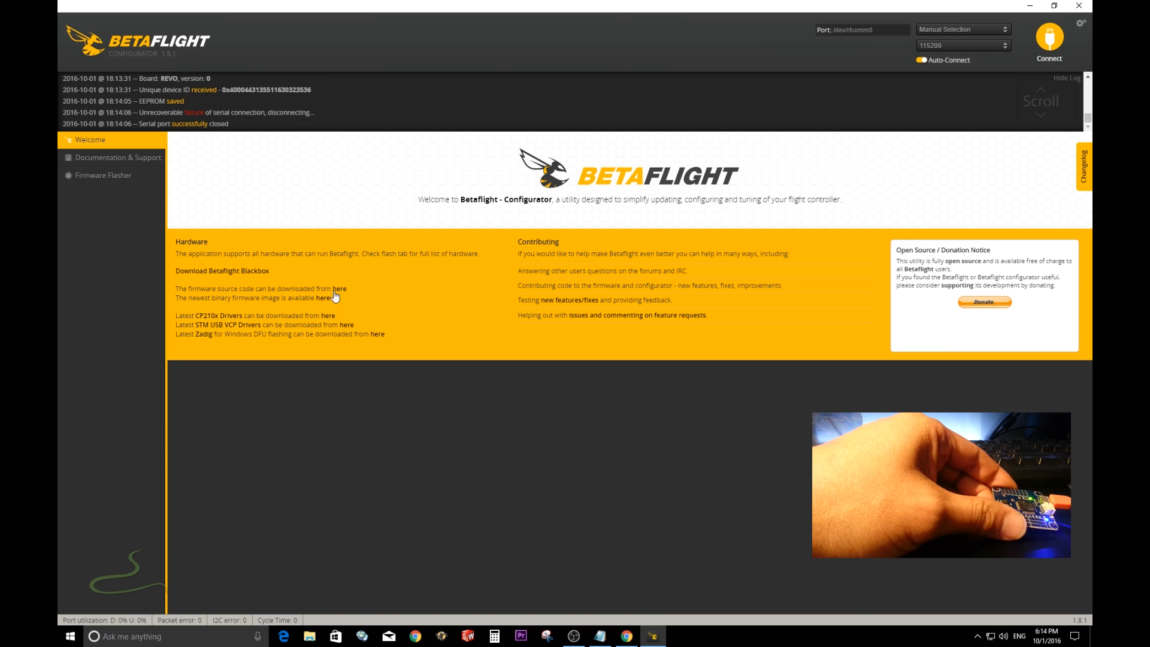
{"action": "left_click", "coordinate": [1050, 38]}
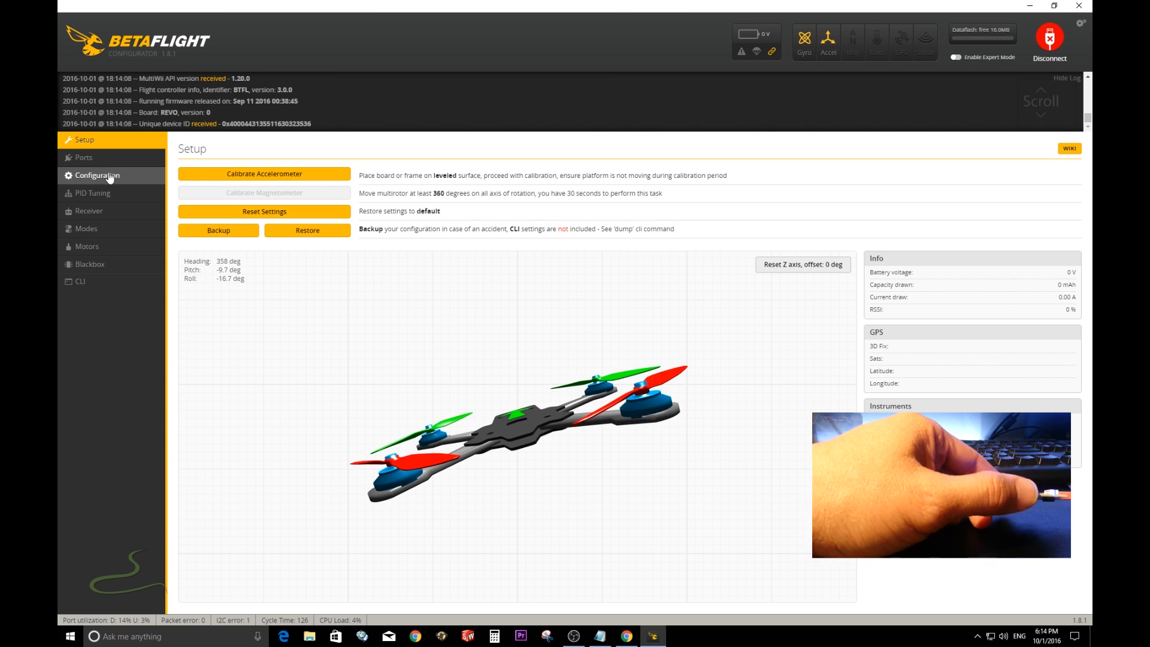
Show the Configuration page with the Quad X mixer and ONESHOT125 protocol
{"action": "left_click", "coordinate": [101, 175]}
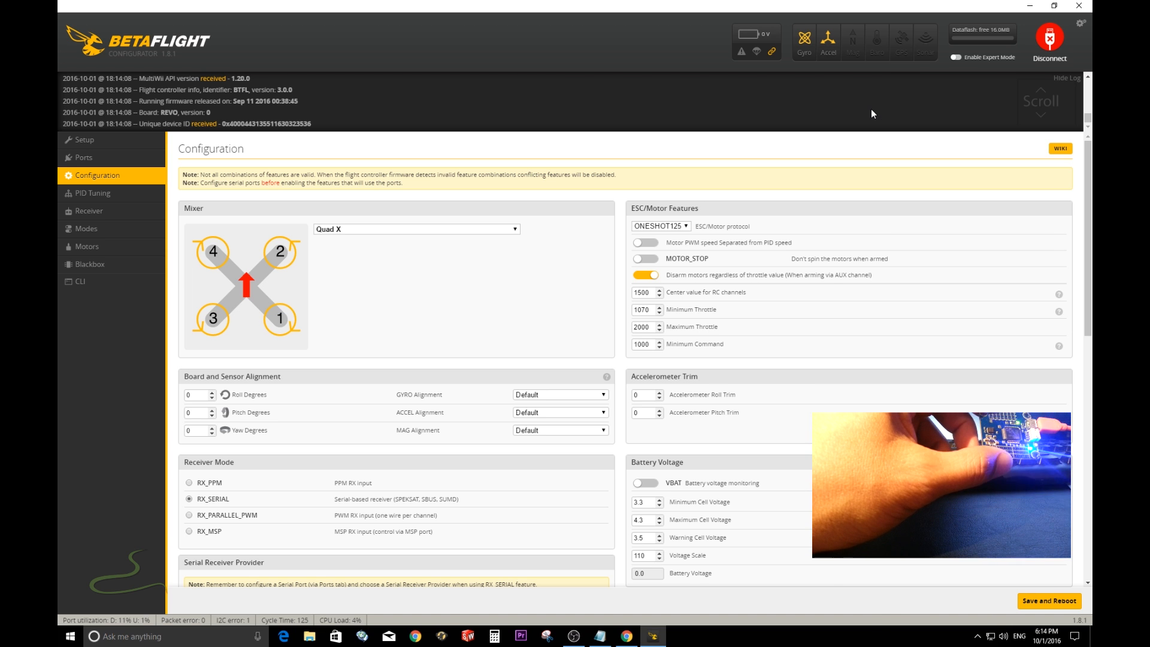
{"action": "mouse_move", "coordinate": [947, 111]}
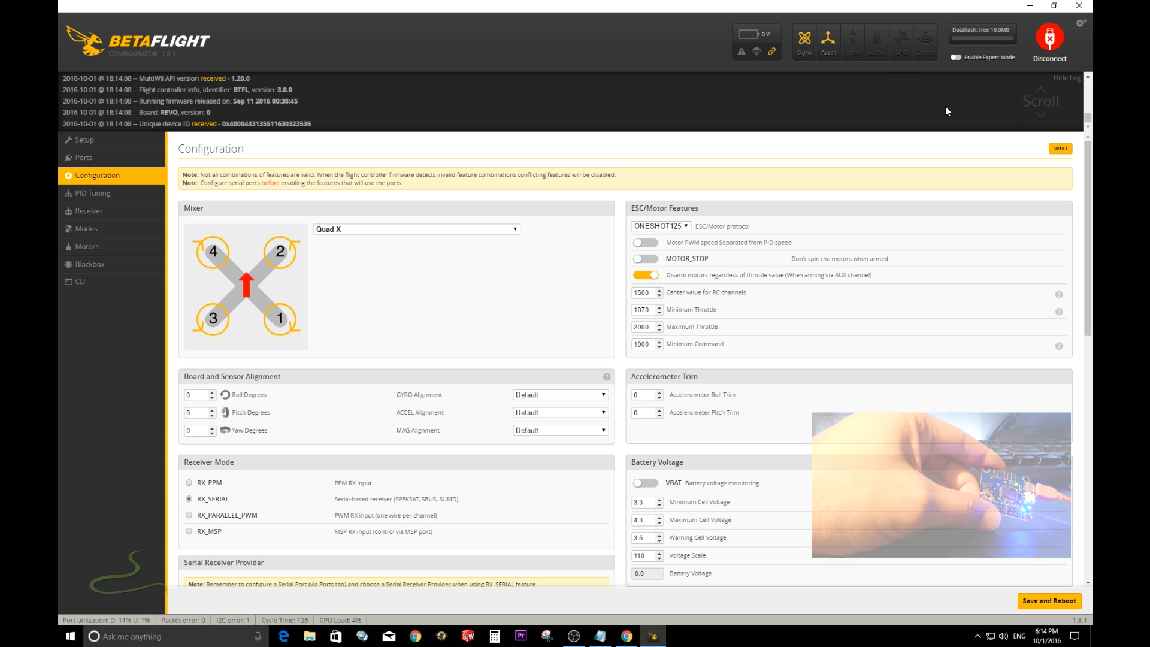